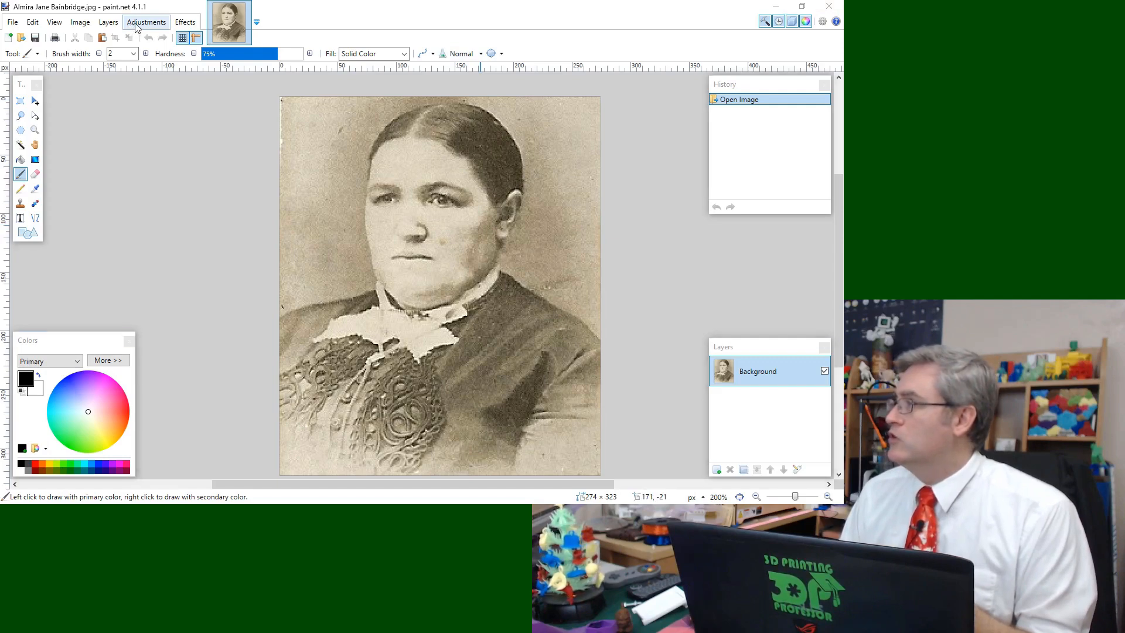
# - Auto-Level the sepia portrait into a neutral, higher-contrast grey image
pyautogui.click(145, 21)
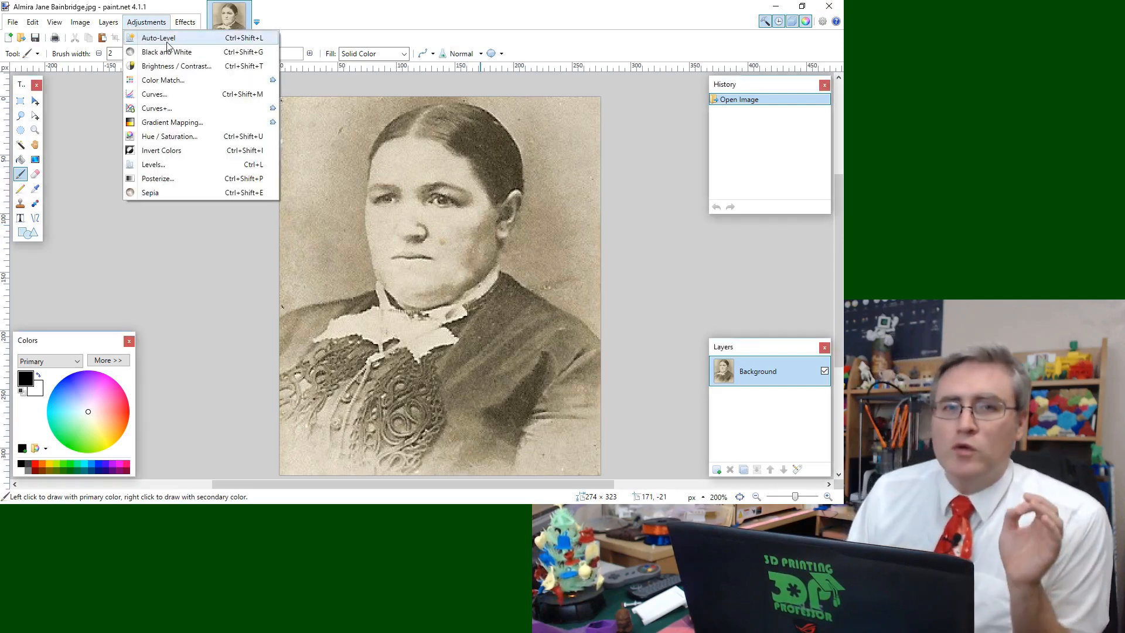
pyautogui.click(157, 37)
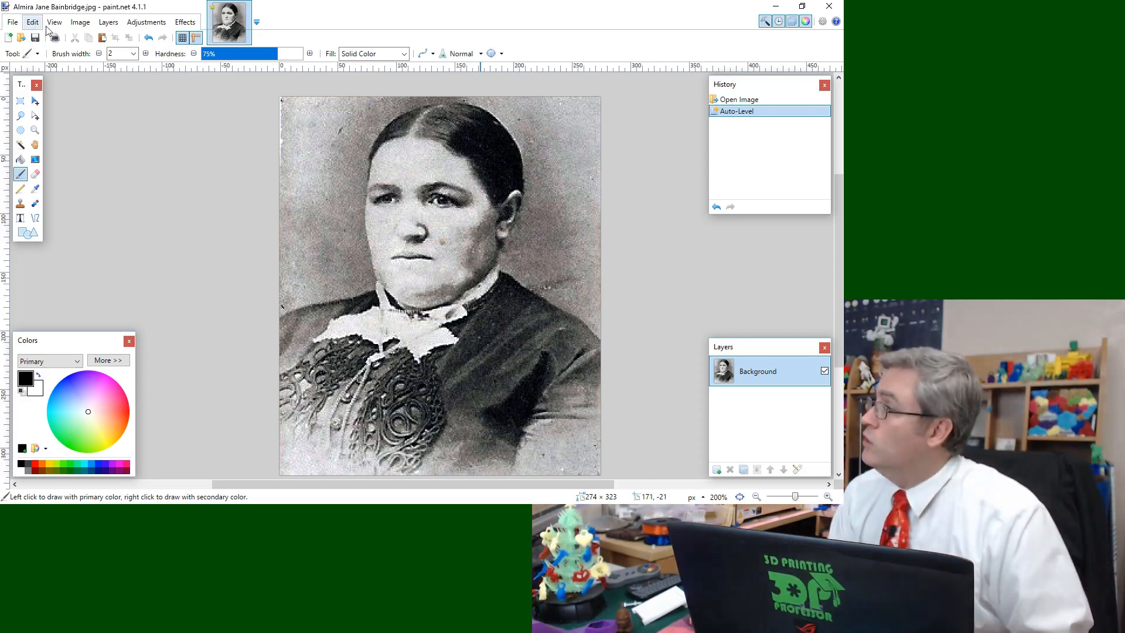
# - Cancel the Resize dialog, keeping the portrait at its original 274×323 size
pyautogui.click(79, 21)
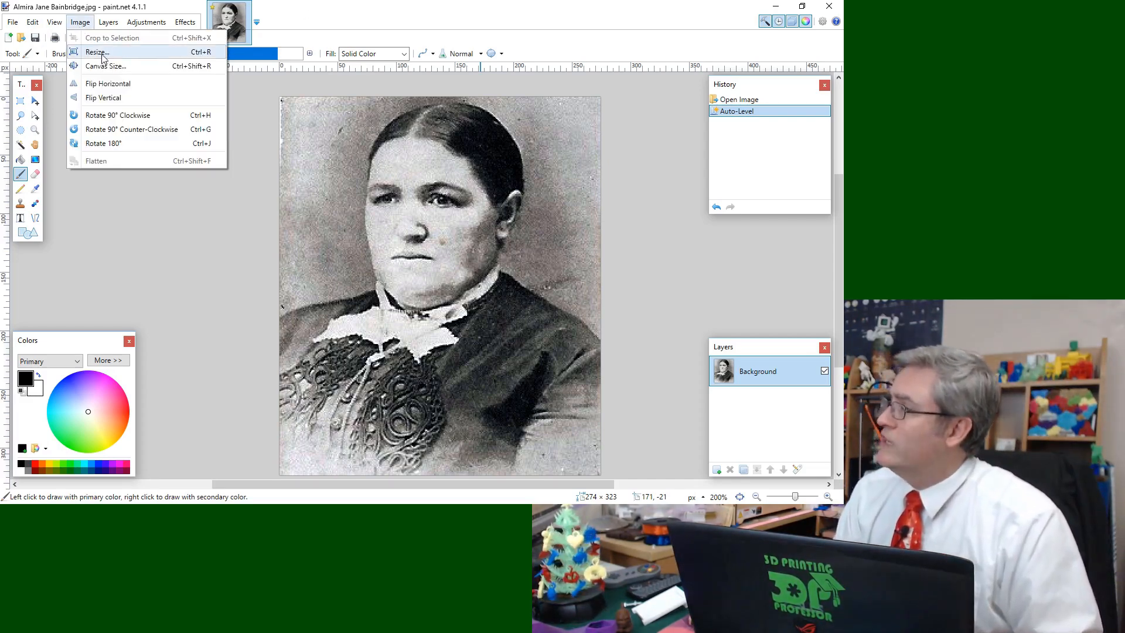
pyautogui.click(95, 51)
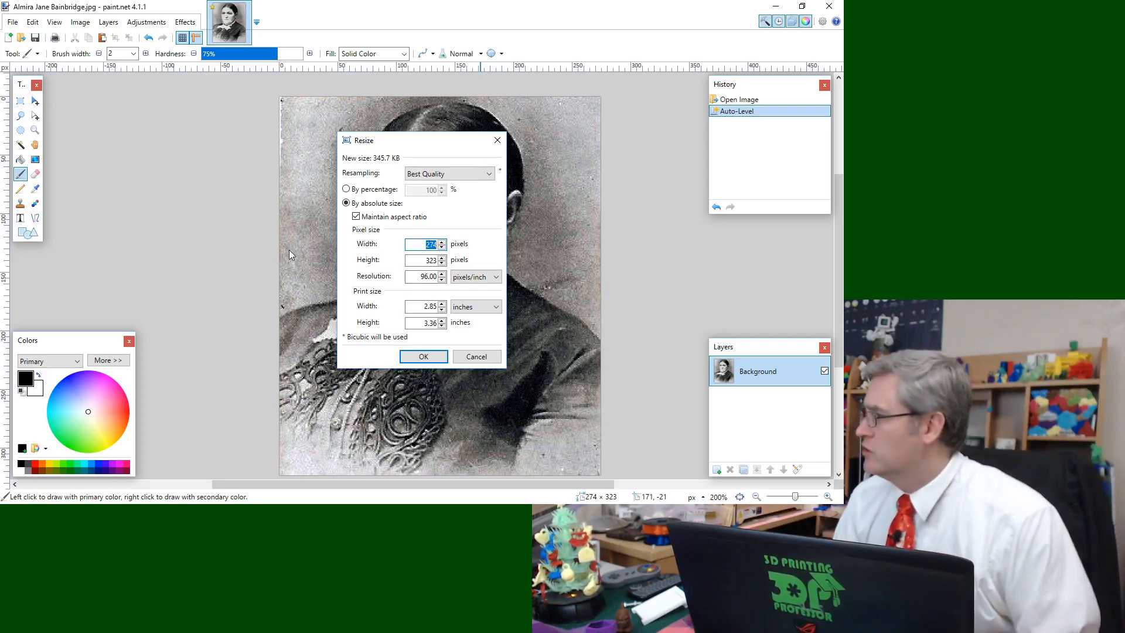
pyautogui.click(422, 356)
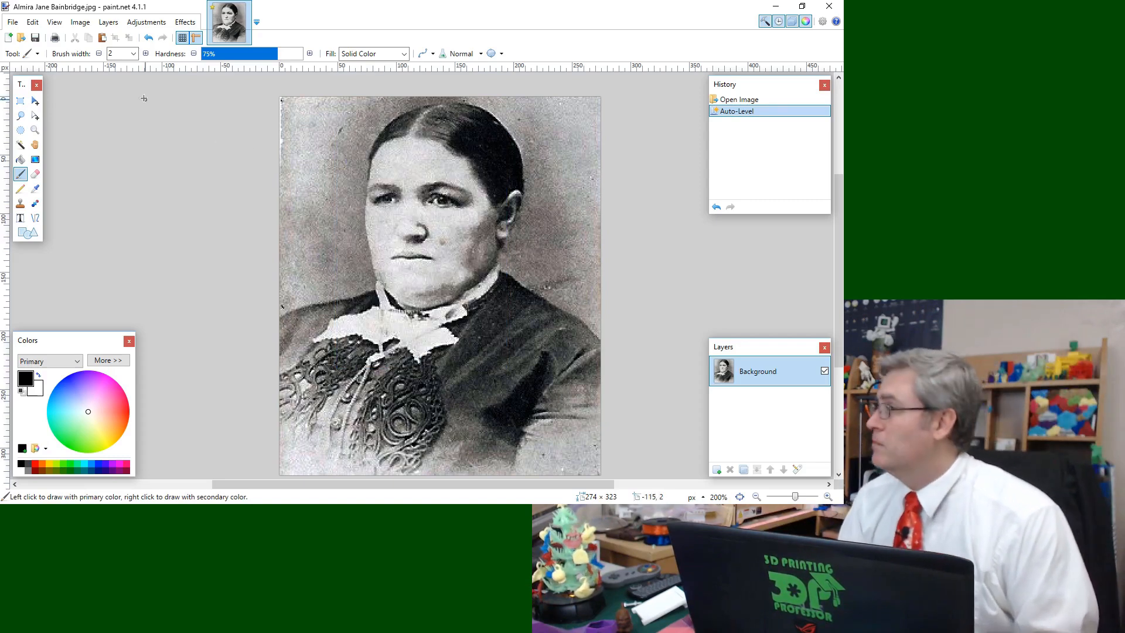
pyautogui.moveTo(226, 239)
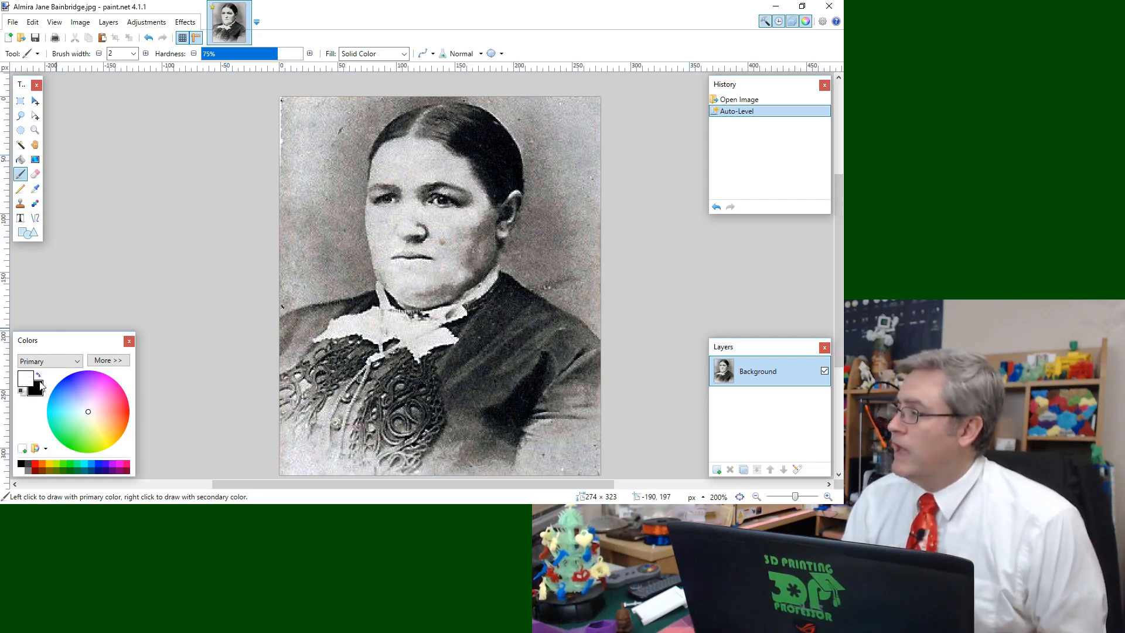
pyautogui.moveTo(199, 93)
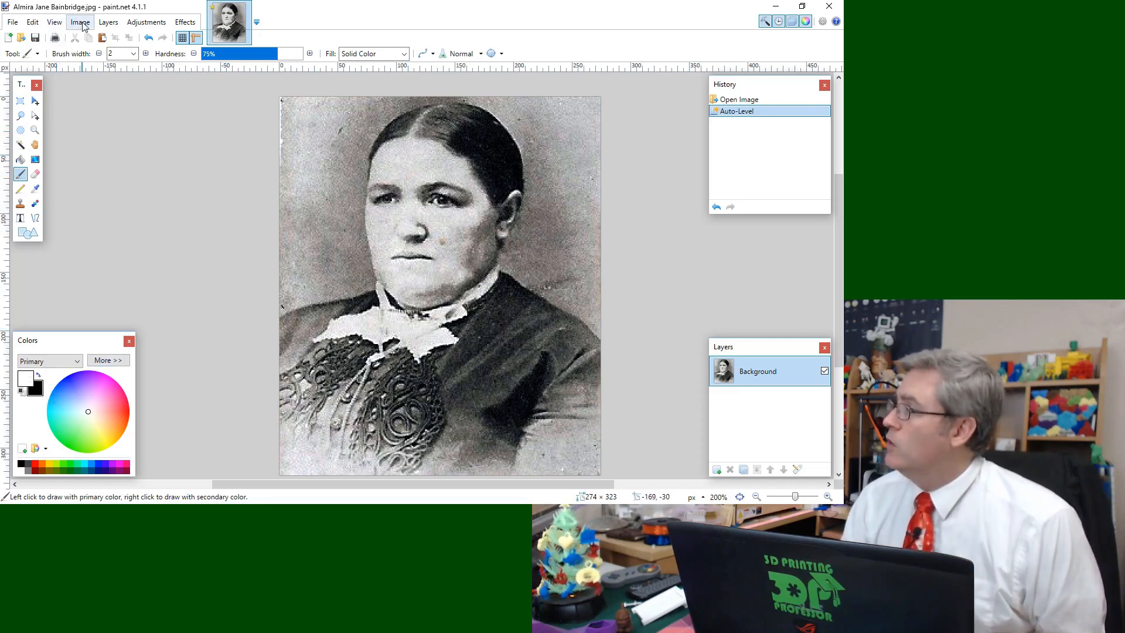
# - Enlarge the canvas to 110% anchored at the middle, giving the portrait a black border
pyautogui.click(79, 22)
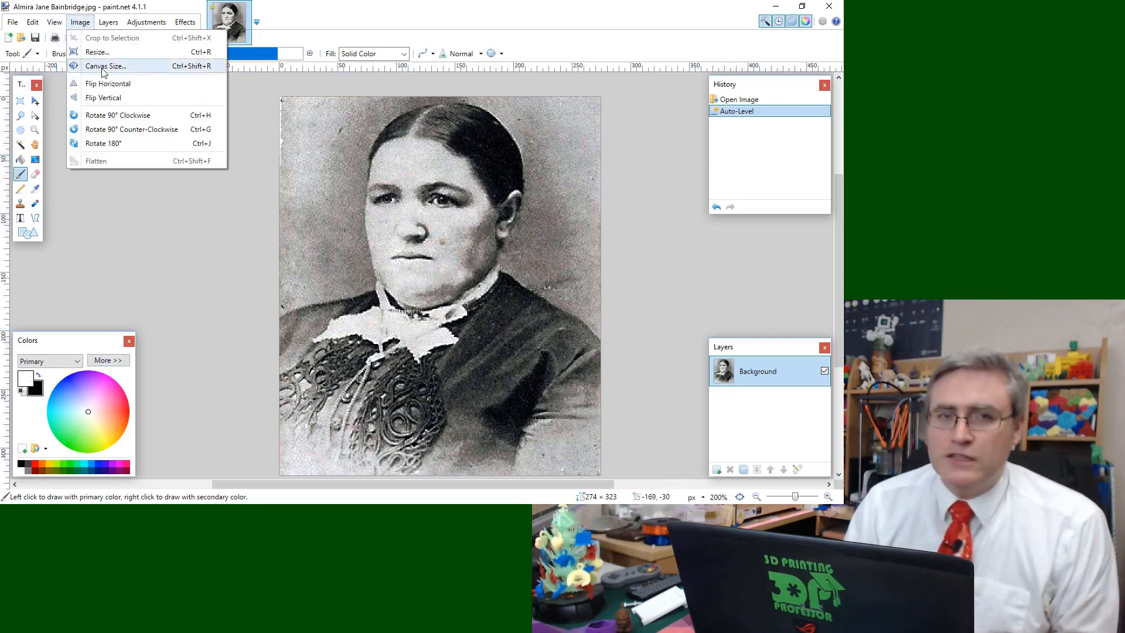
pyautogui.click(106, 65)
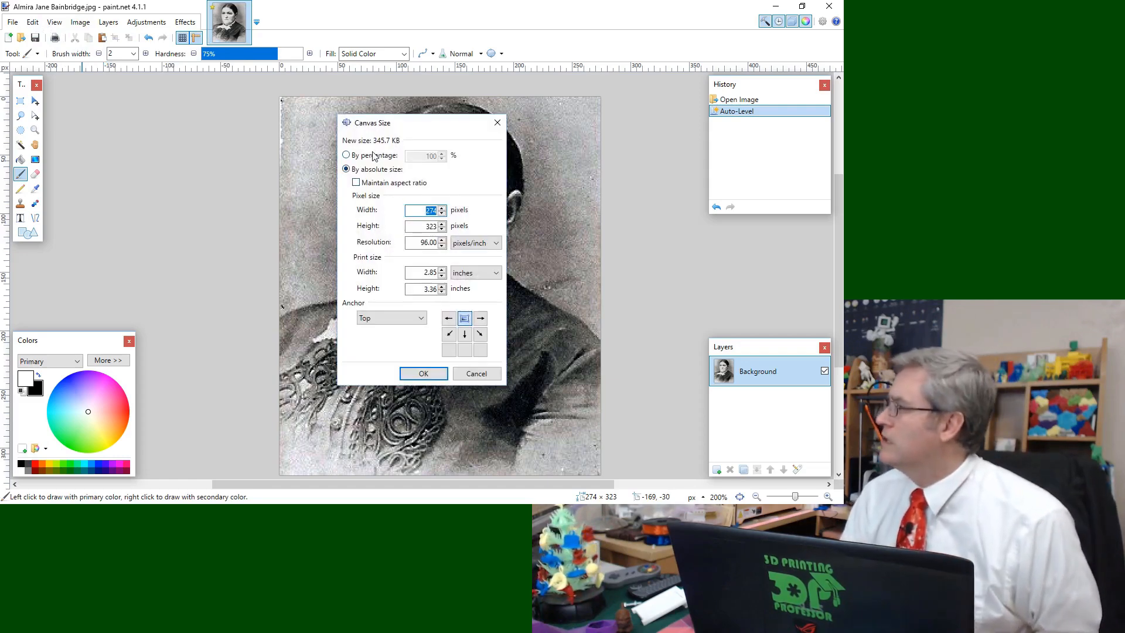
pyautogui.click(346, 156)
pyautogui.write('110')
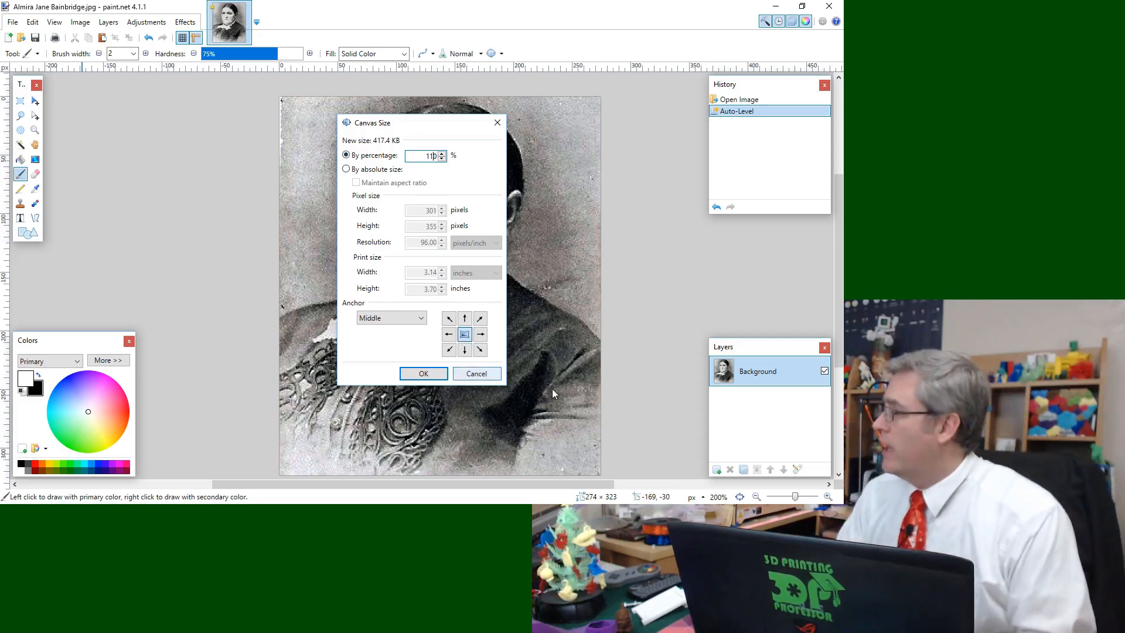
pyautogui.click(423, 372)
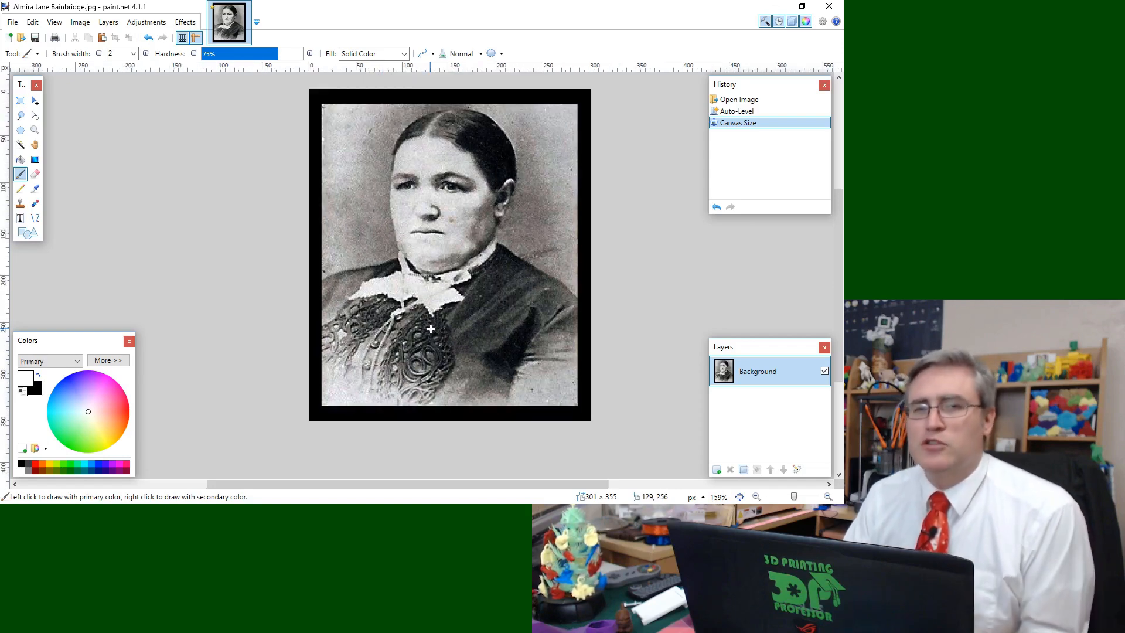
# - Save a JPEG copy with 'Edit' appended to the file name, accepting default quality
pyautogui.click(12, 21)
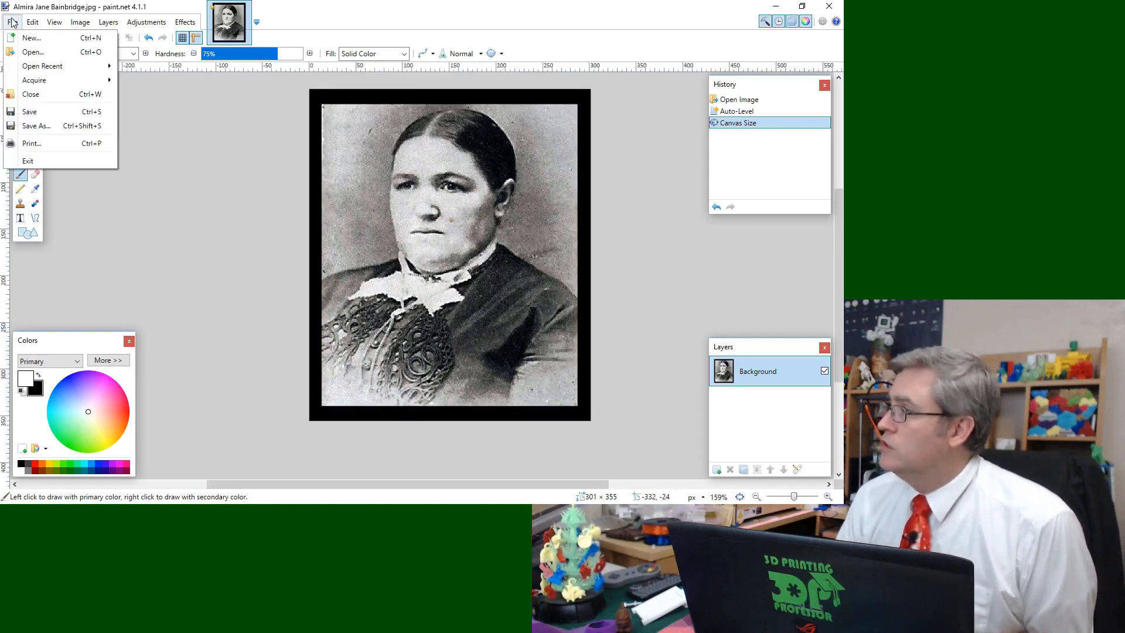
pyautogui.click(36, 125)
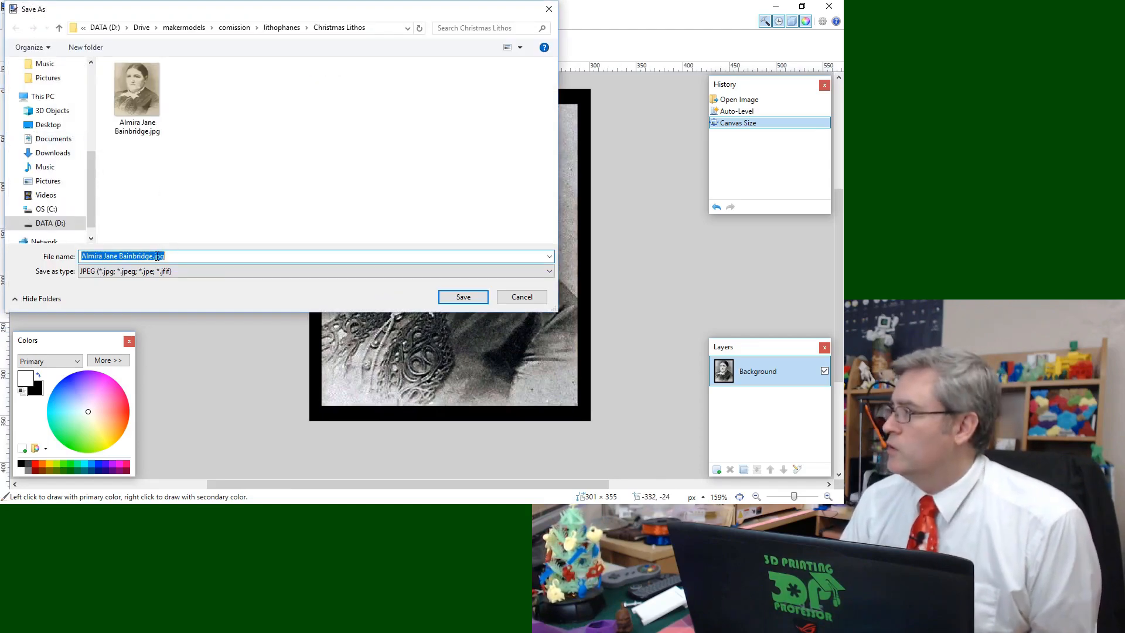
pyautogui.rightClick(121, 257)
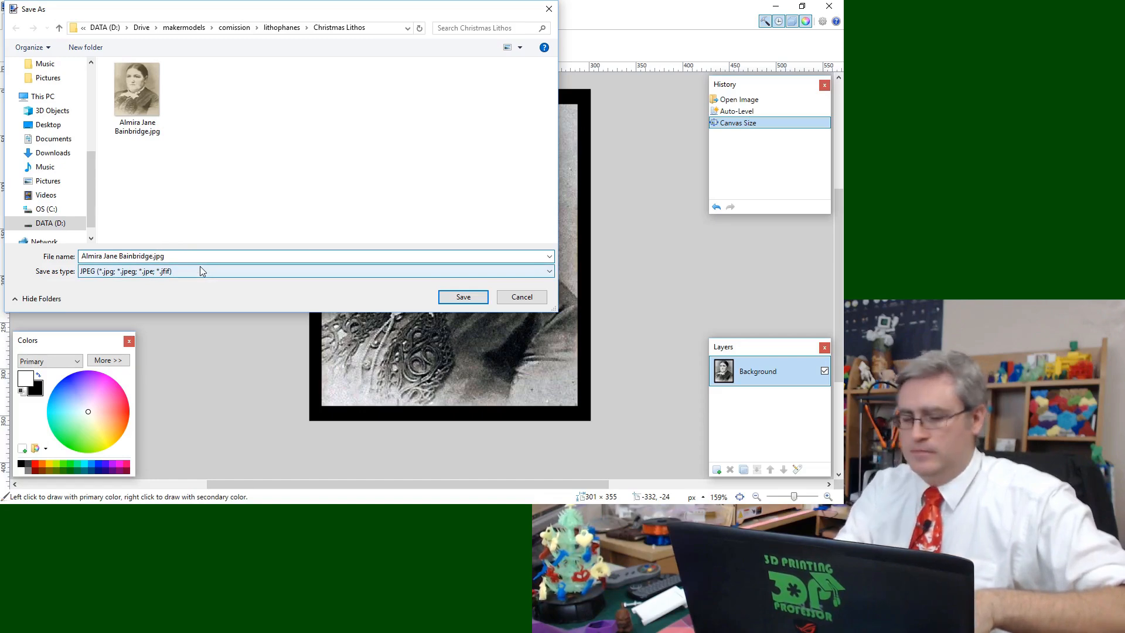
pyautogui.write('Edit')
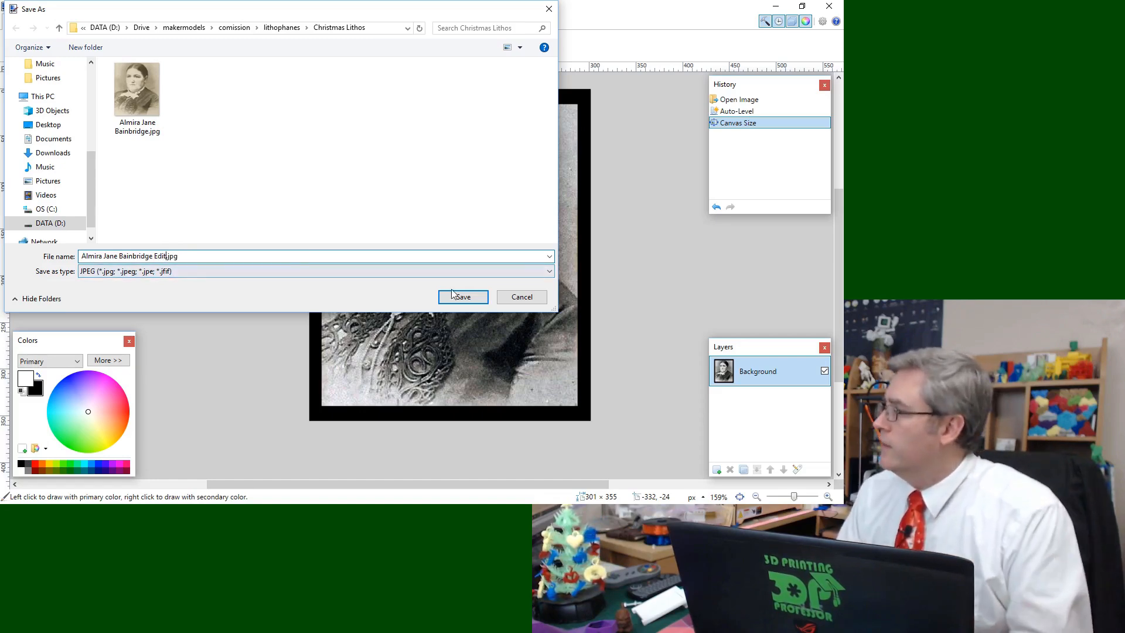
pyautogui.click(463, 297)
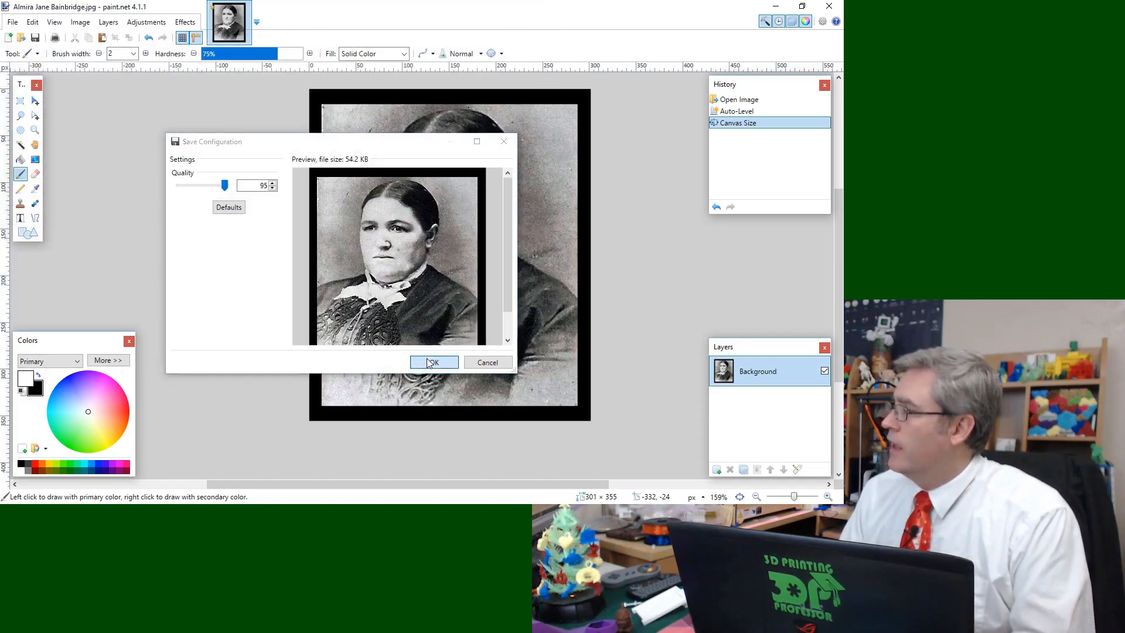
pyautogui.click(434, 362)
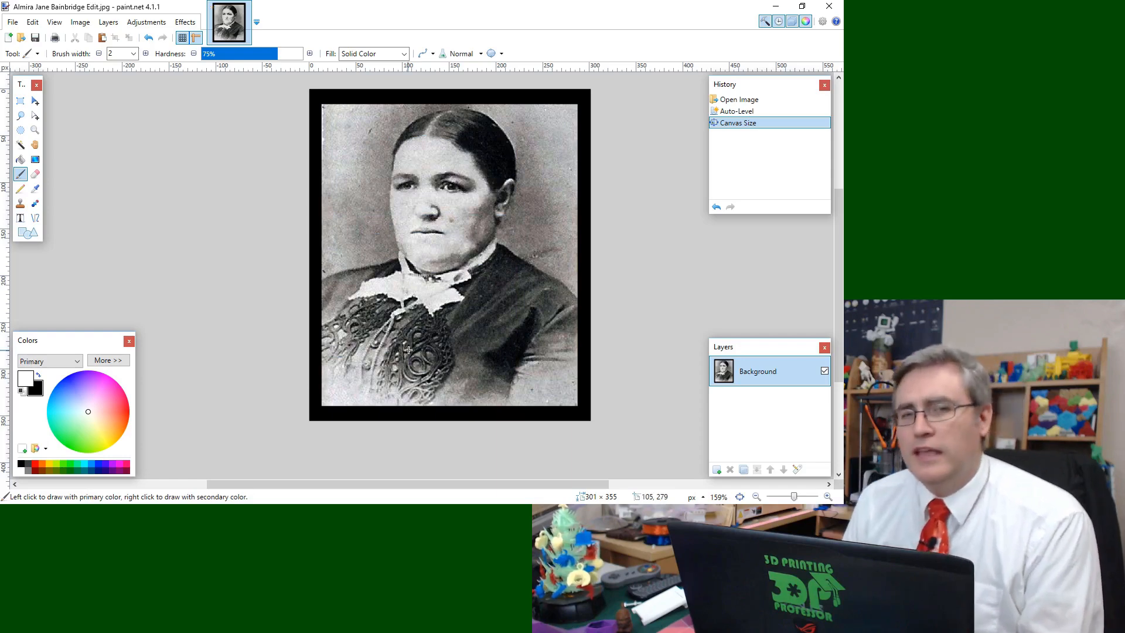
pyautogui.moveTo(297, 429)
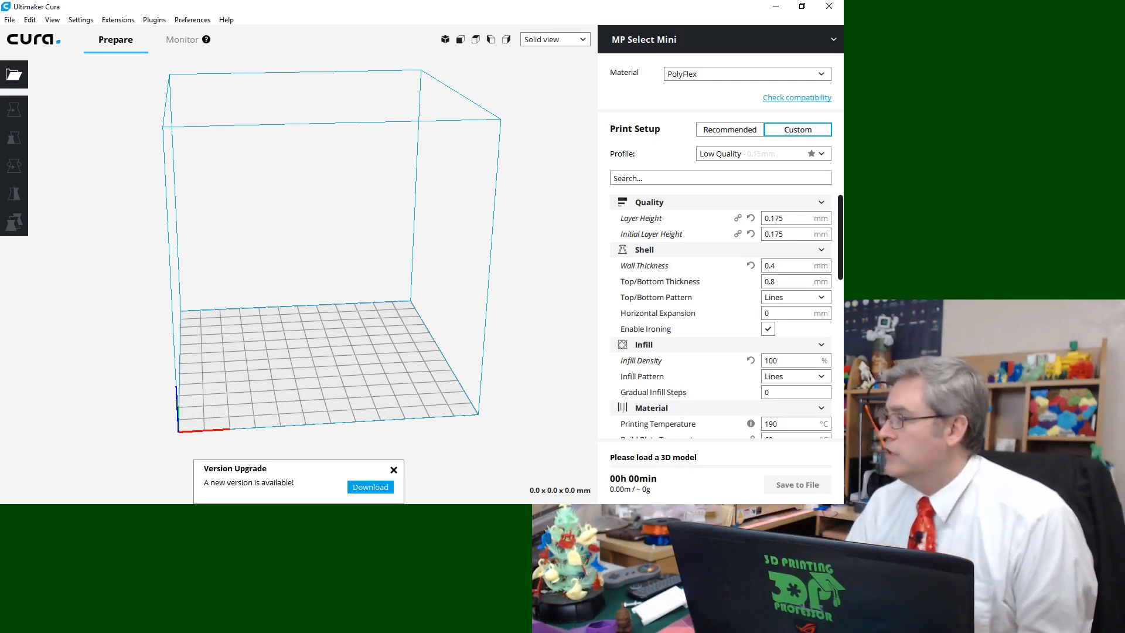
# - Load the edited portrait JPEG into Cura, bringing up the Convert Image dialog
pyautogui.click(14, 75)
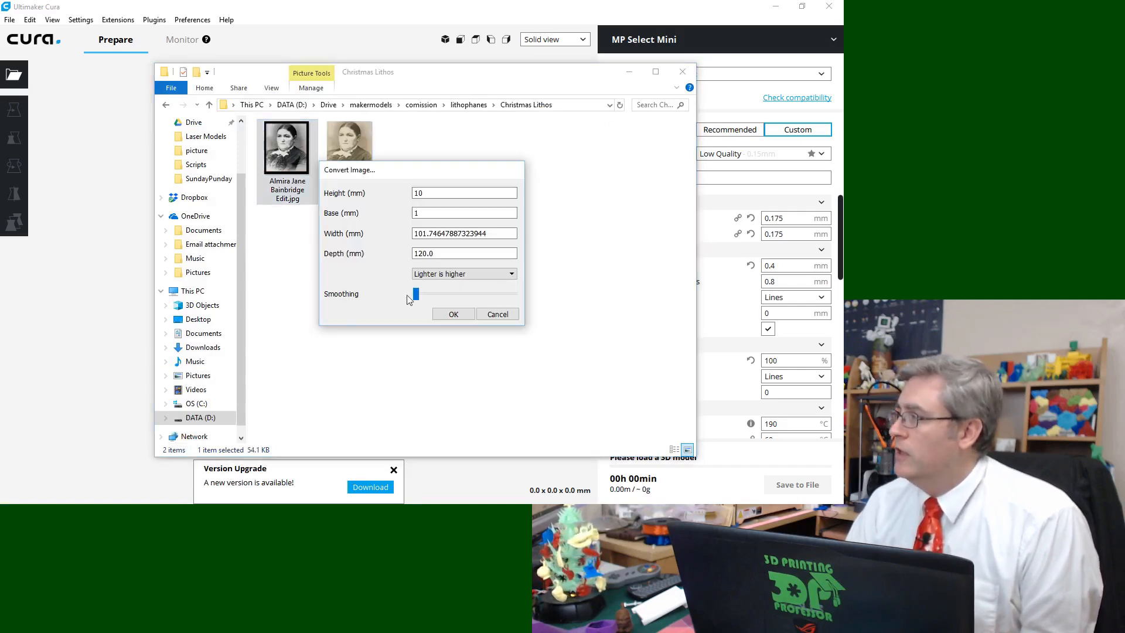
pyautogui.moveTo(574, 320)
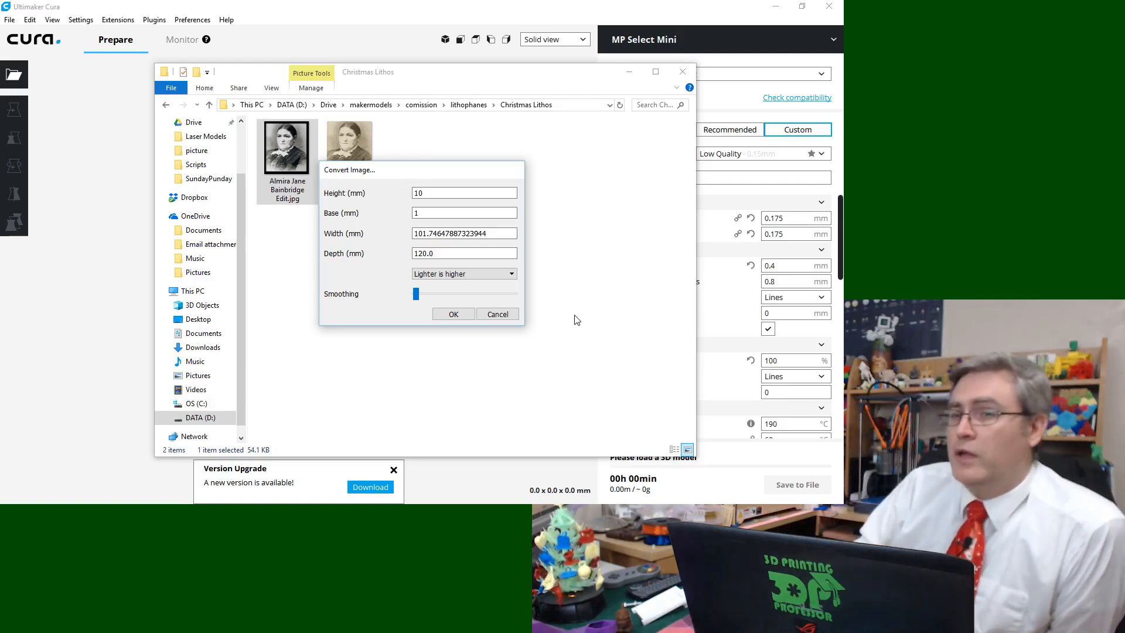
pyautogui.moveTo(593, 289)
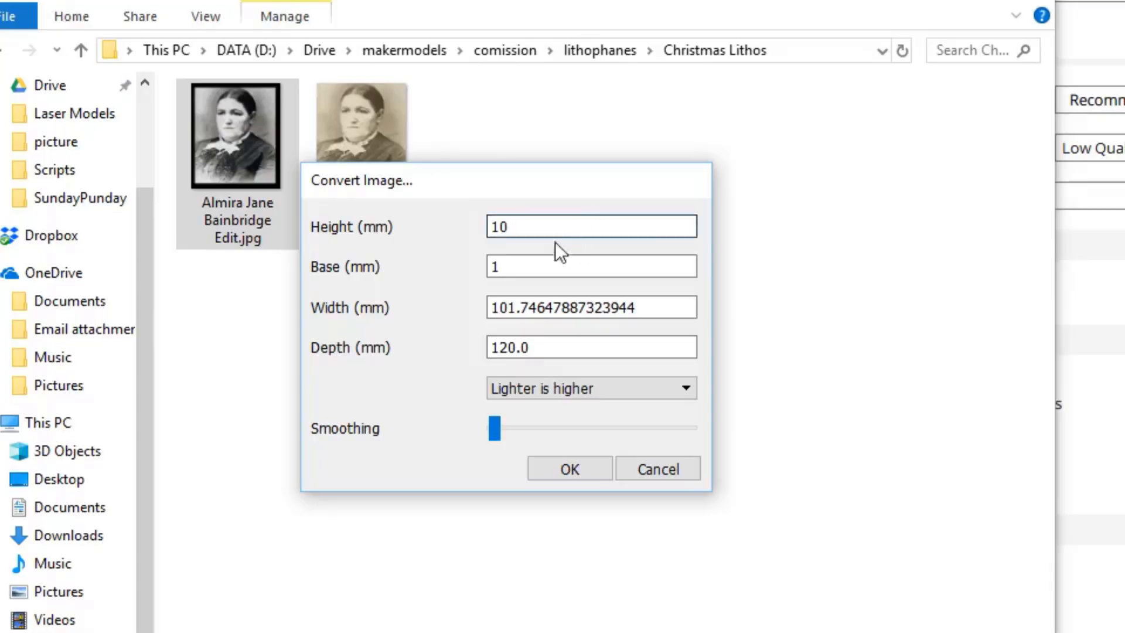
# - Convert the image at base 0.8 mm, height 2.7 mm, width 70 mm, darker is higher
pyautogui.click(591, 266)
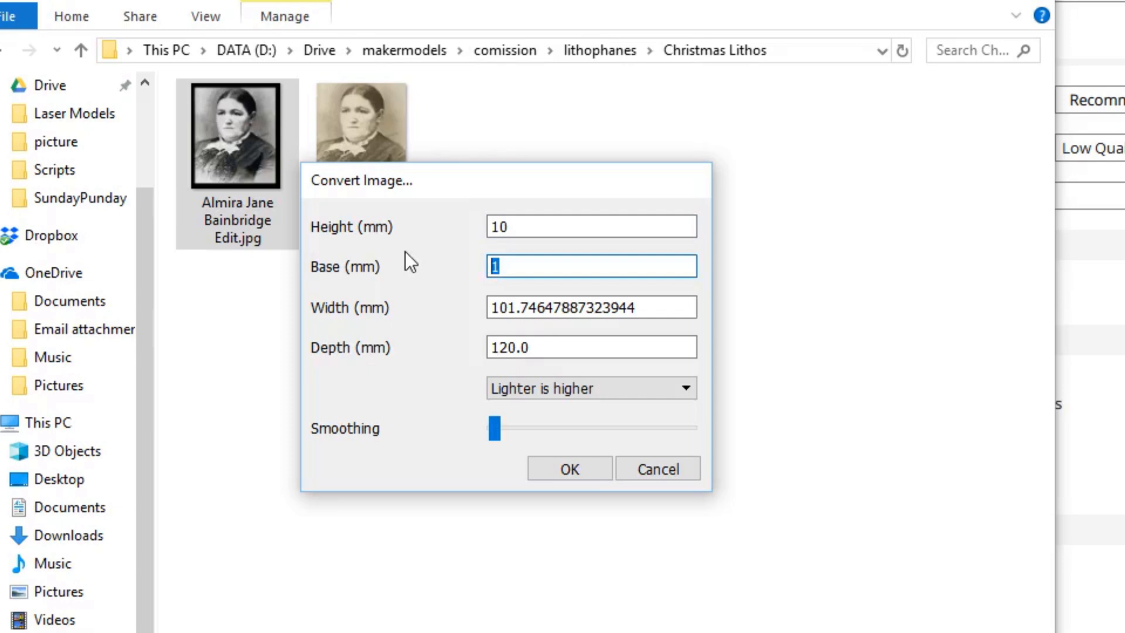
pyautogui.write('0')
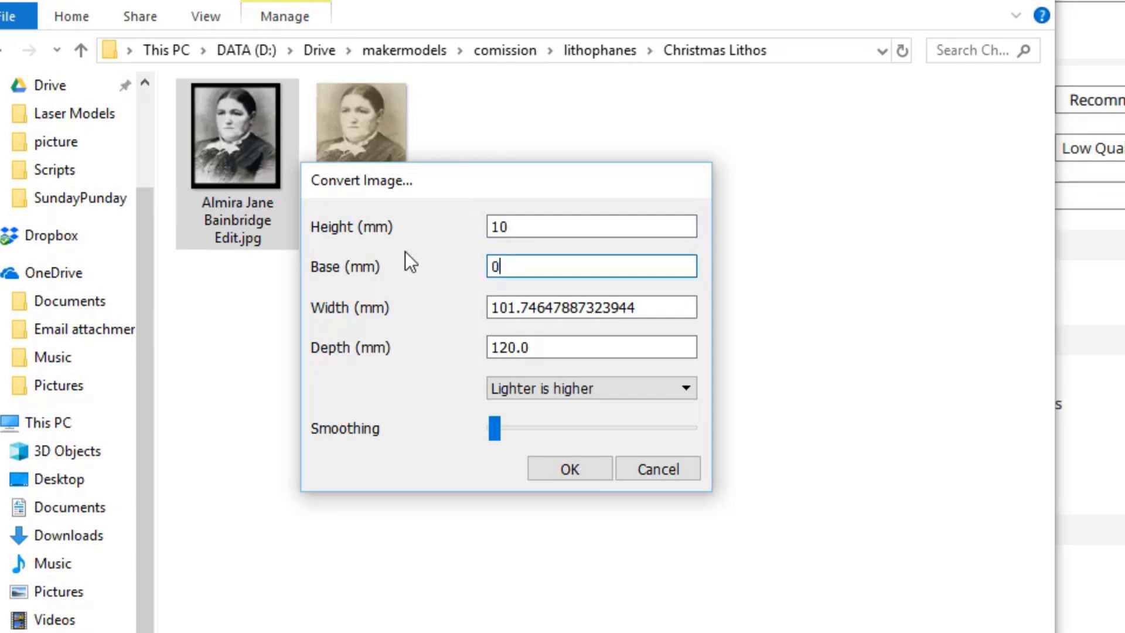
pyautogui.write('.8')
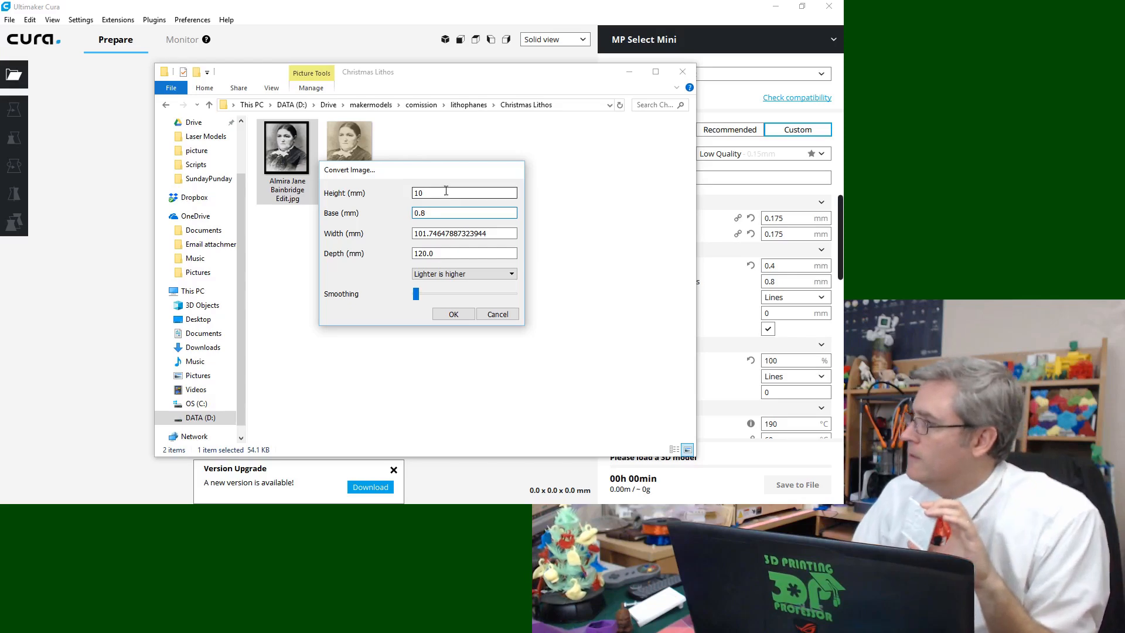
pyautogui.tripleClick(464, 192)
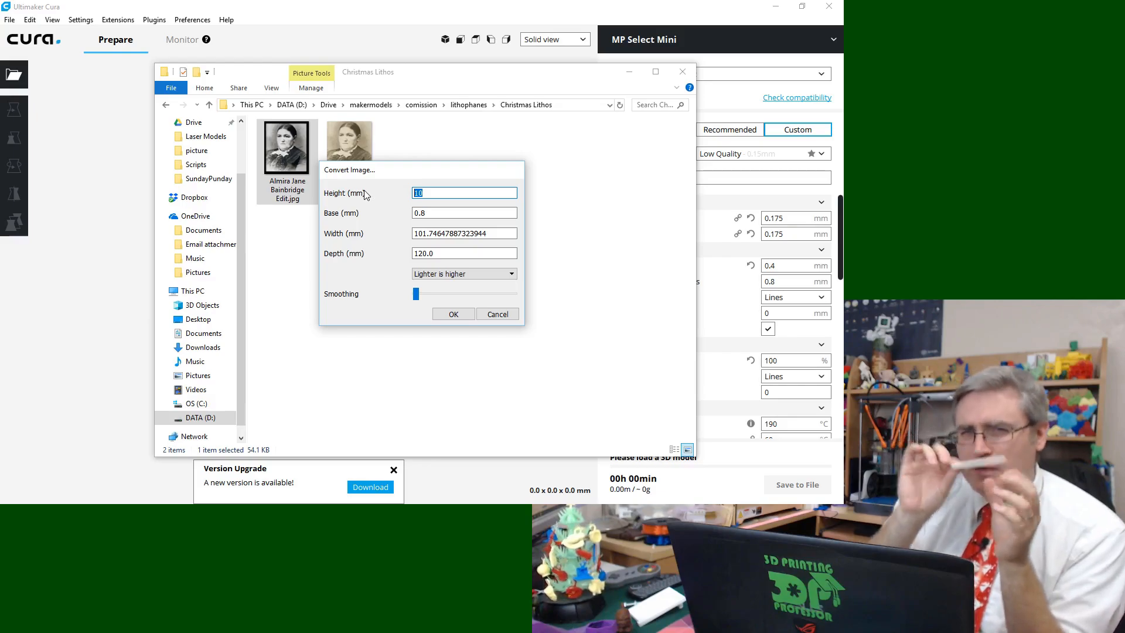
pyautogui.write('2.7')
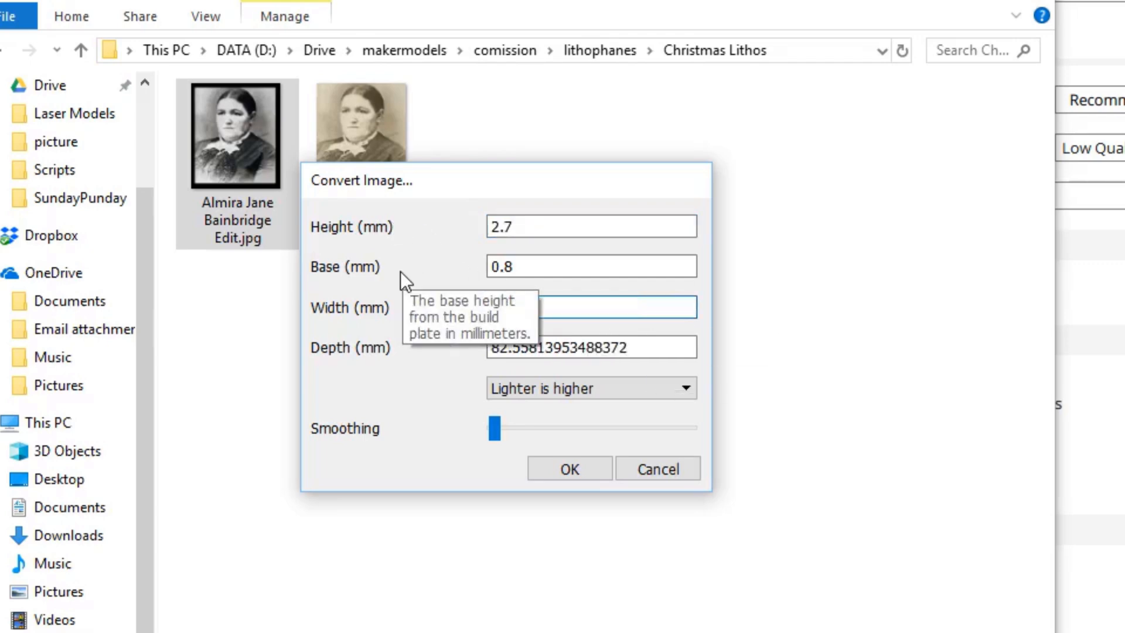
pyautogui.write('70')
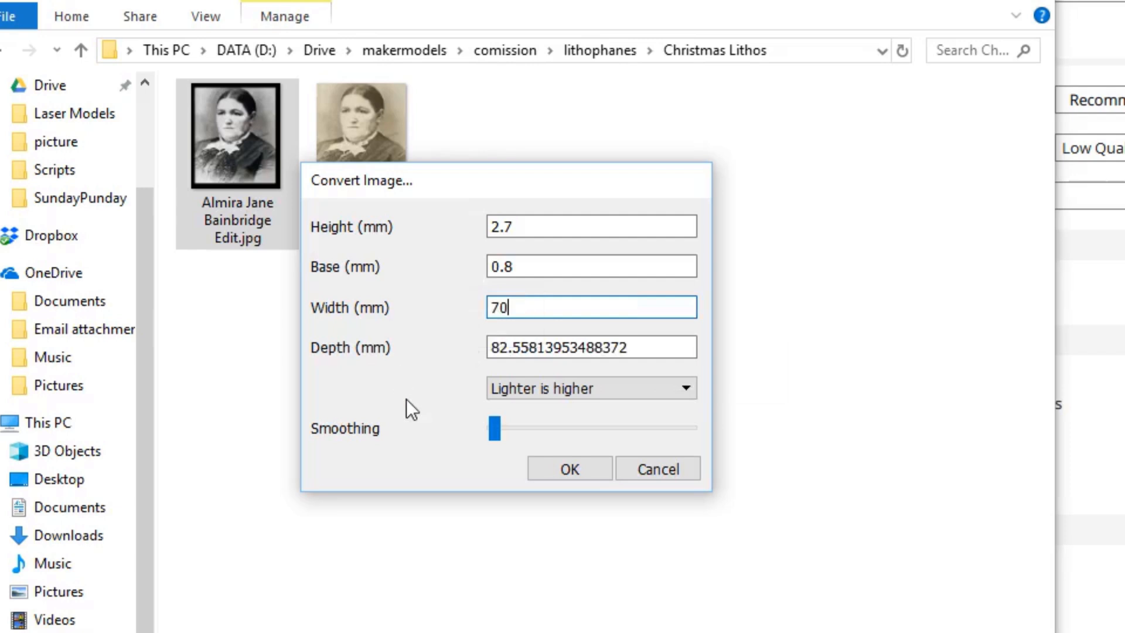
pyautogui.moveTo(424, 421)
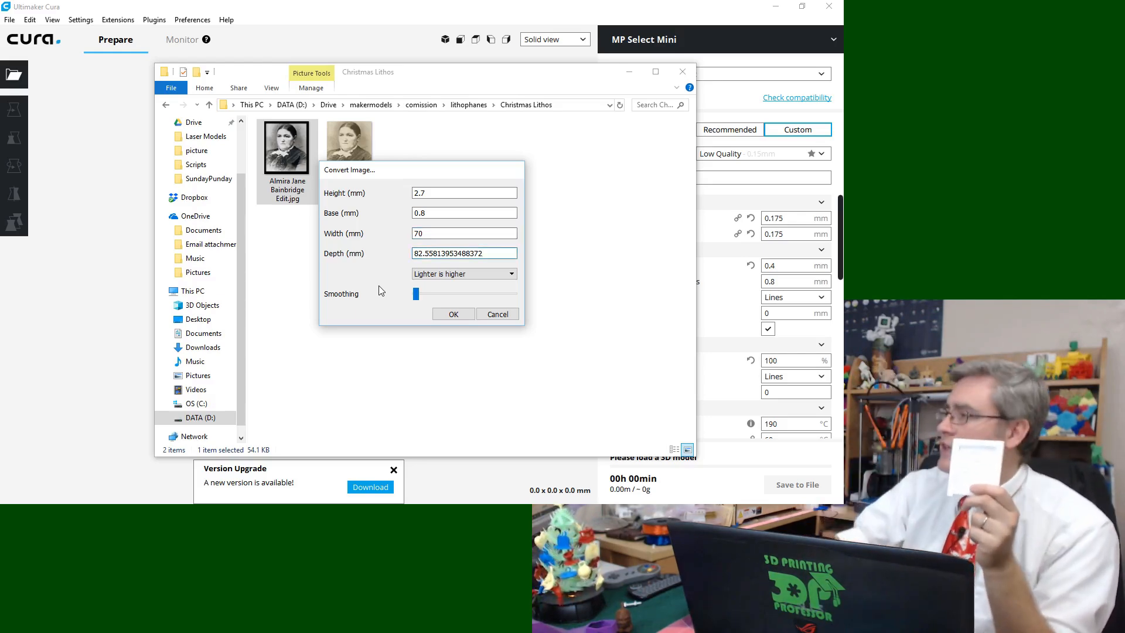
pyautogui.moveTo(541, 398)
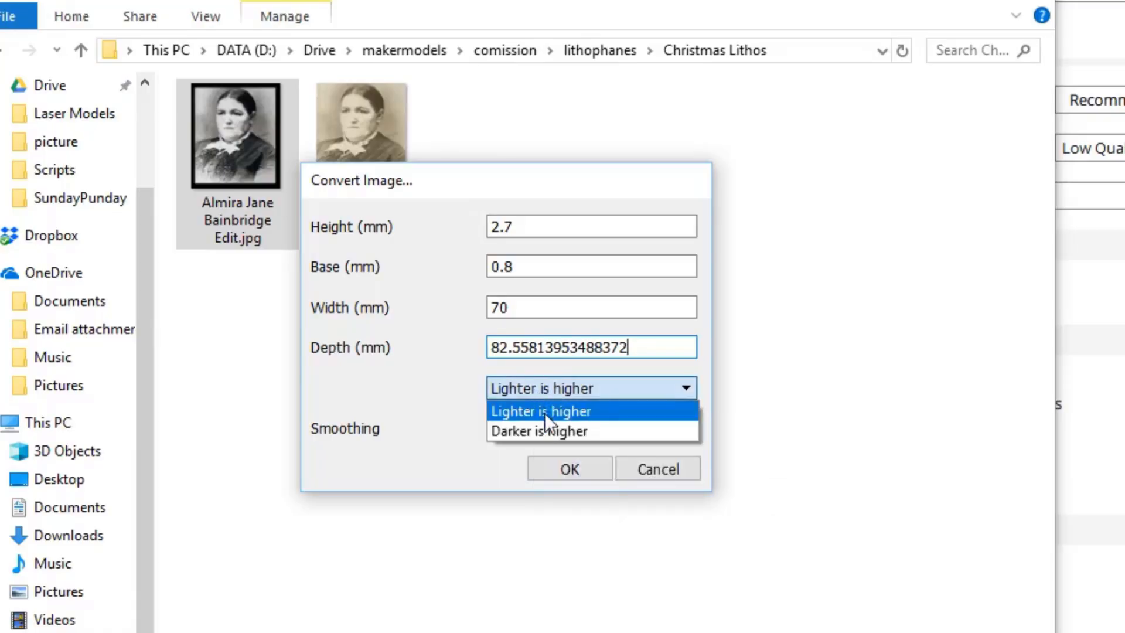
pyautogui.click(539, 430)
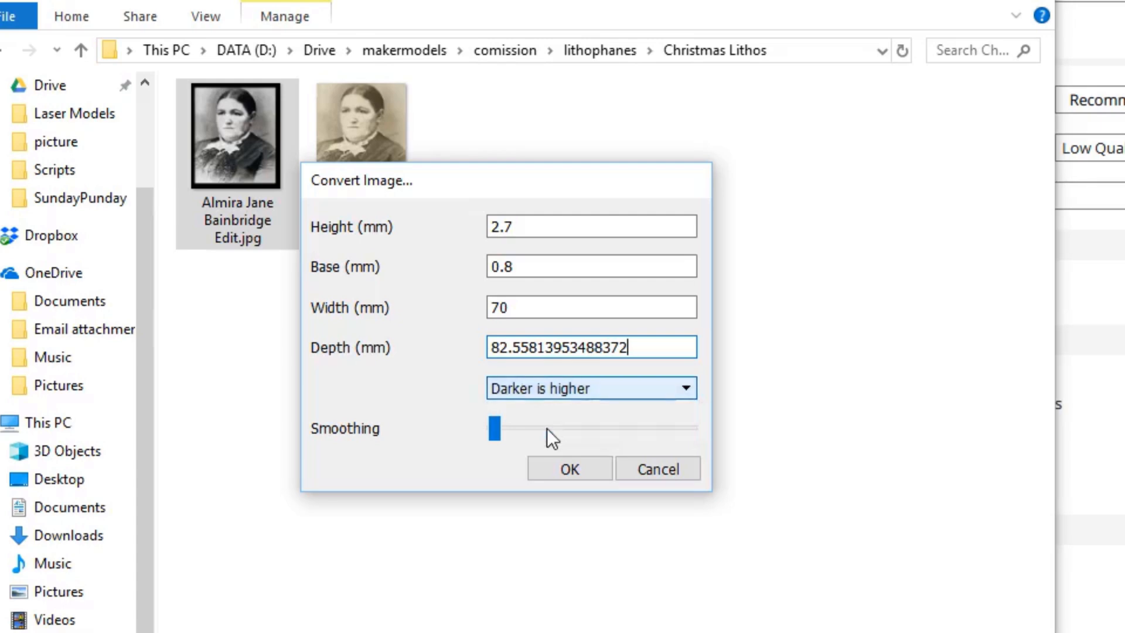
pyautogui.moveTo(548, 437)
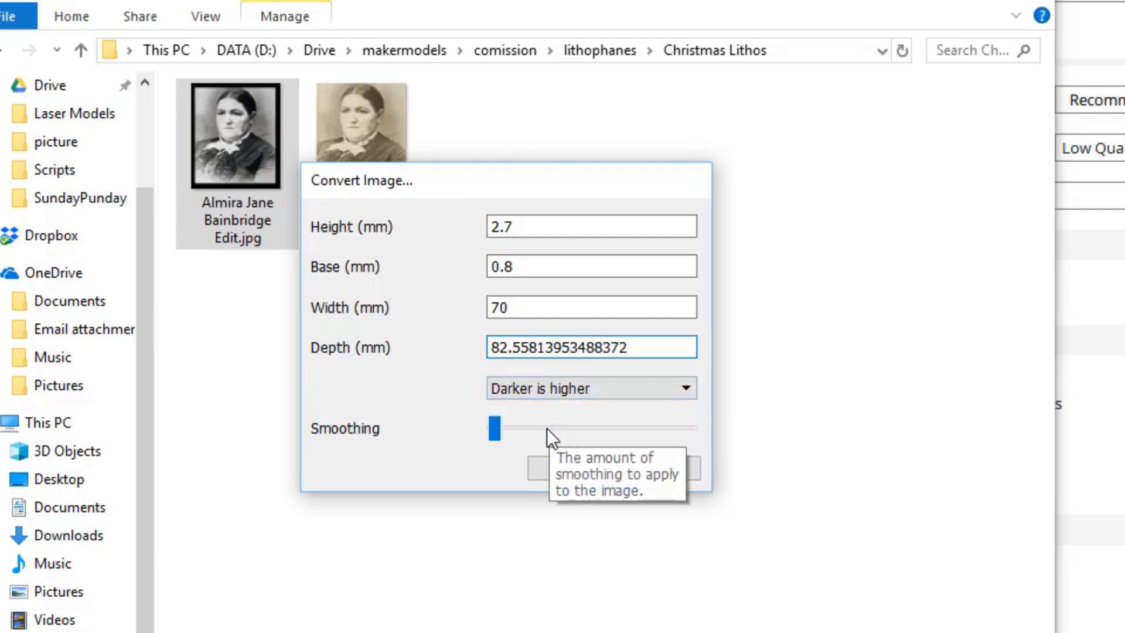
pyautogui.moveTo(592, 494)
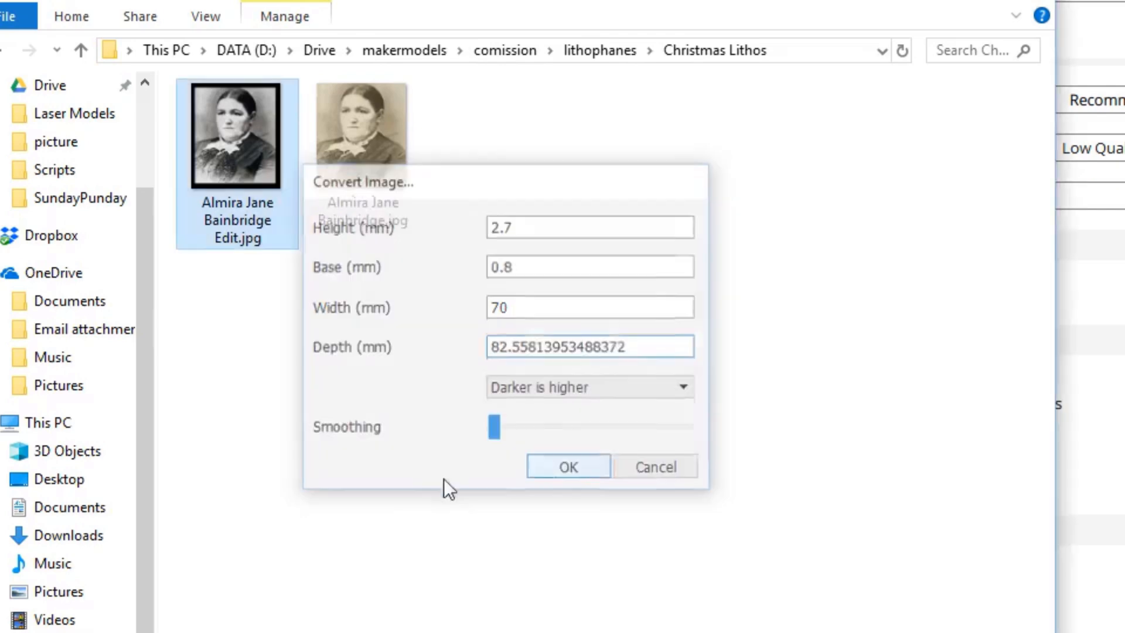
pyautogui.click(567, 468)
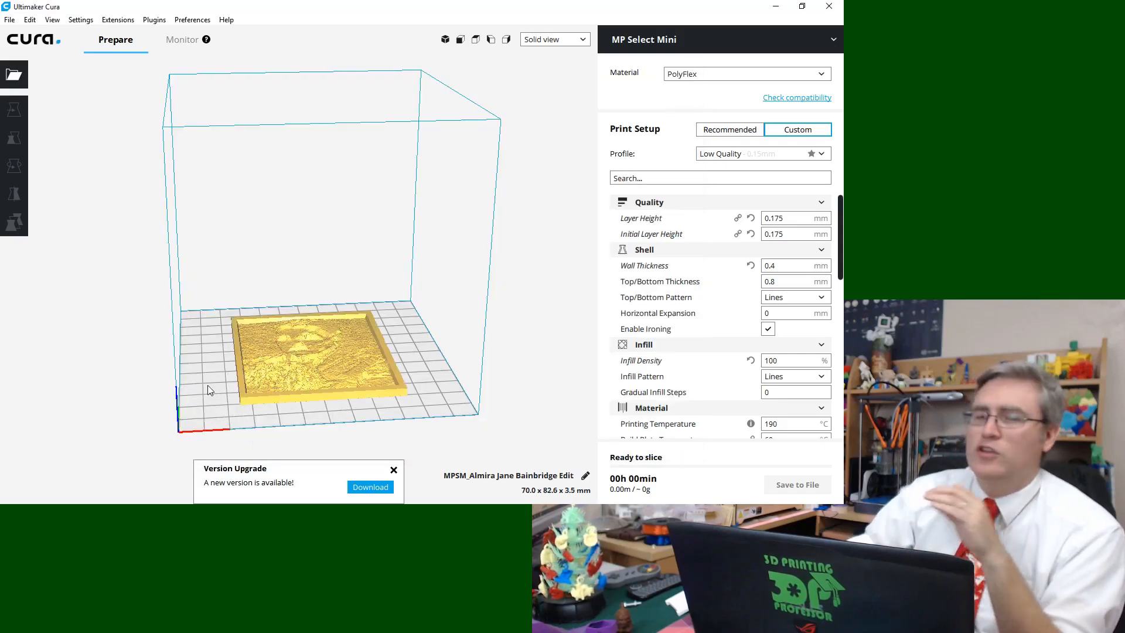
pyautogui.moveTo(388, 359)
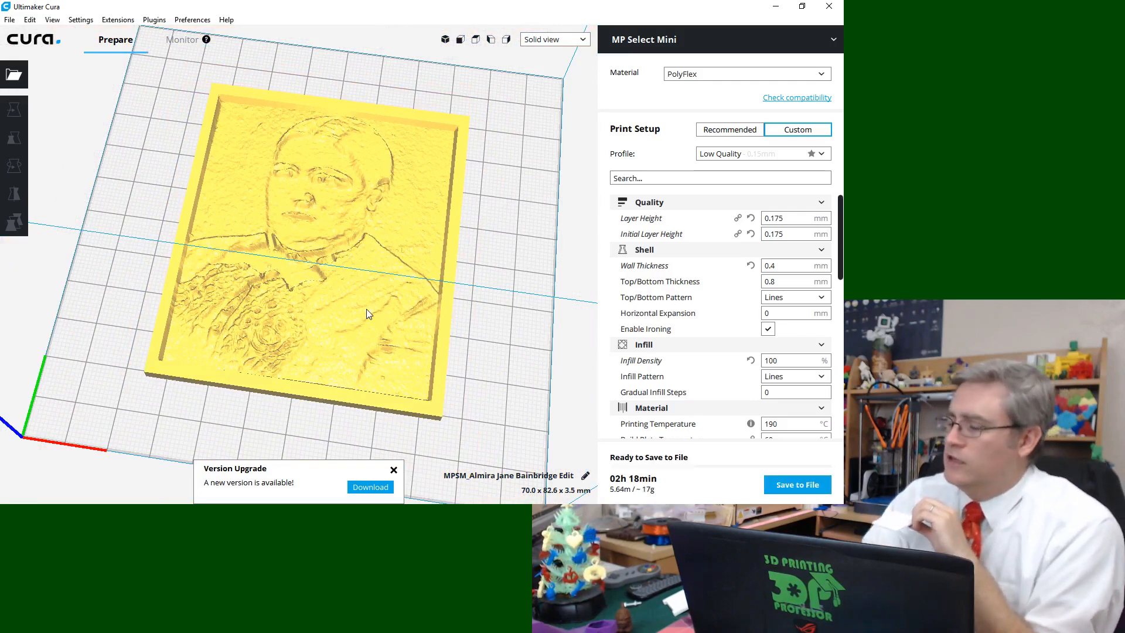
pyautogui.moveTo(358, 424)
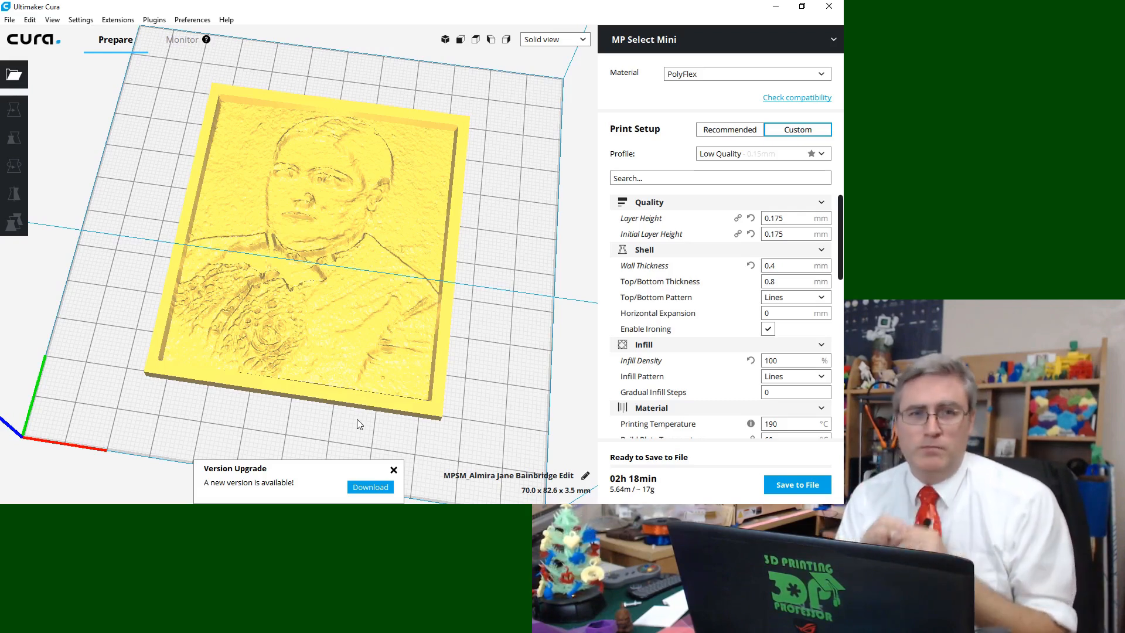
pyautogui.moveTo(300, 393)
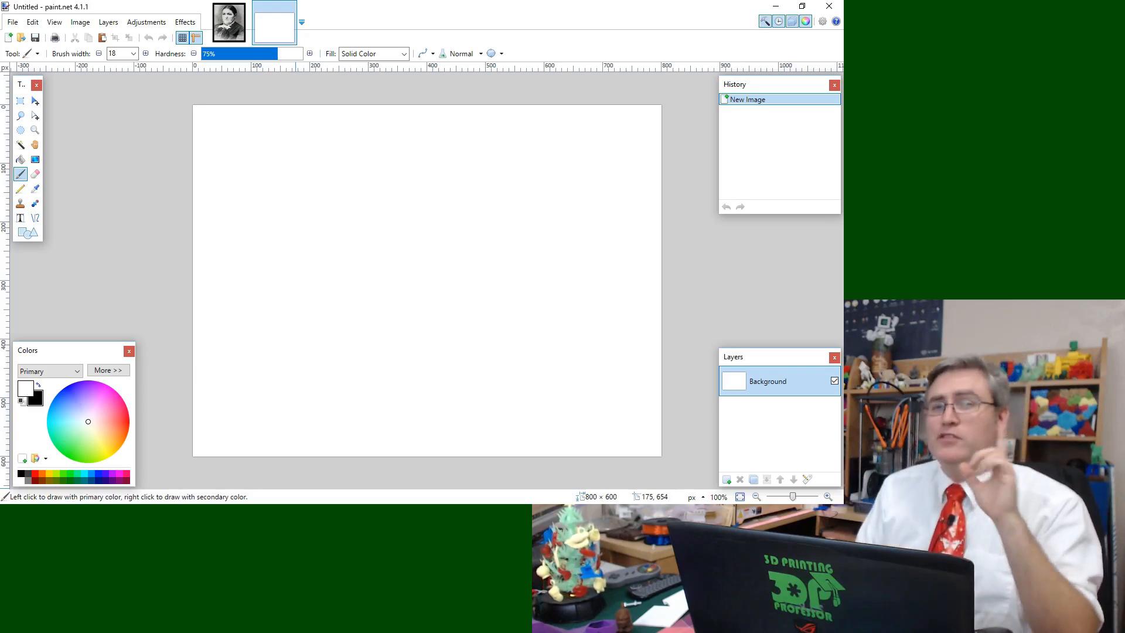
pyautogui.moveTo(491, 229)
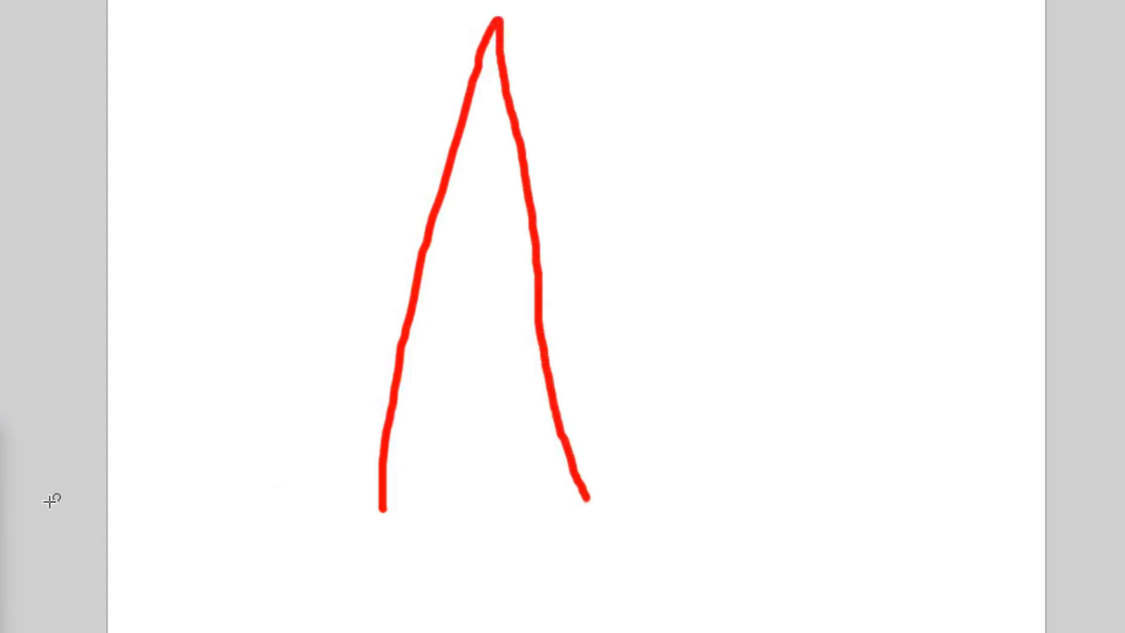
pyautogui.moveTo(443, 481)
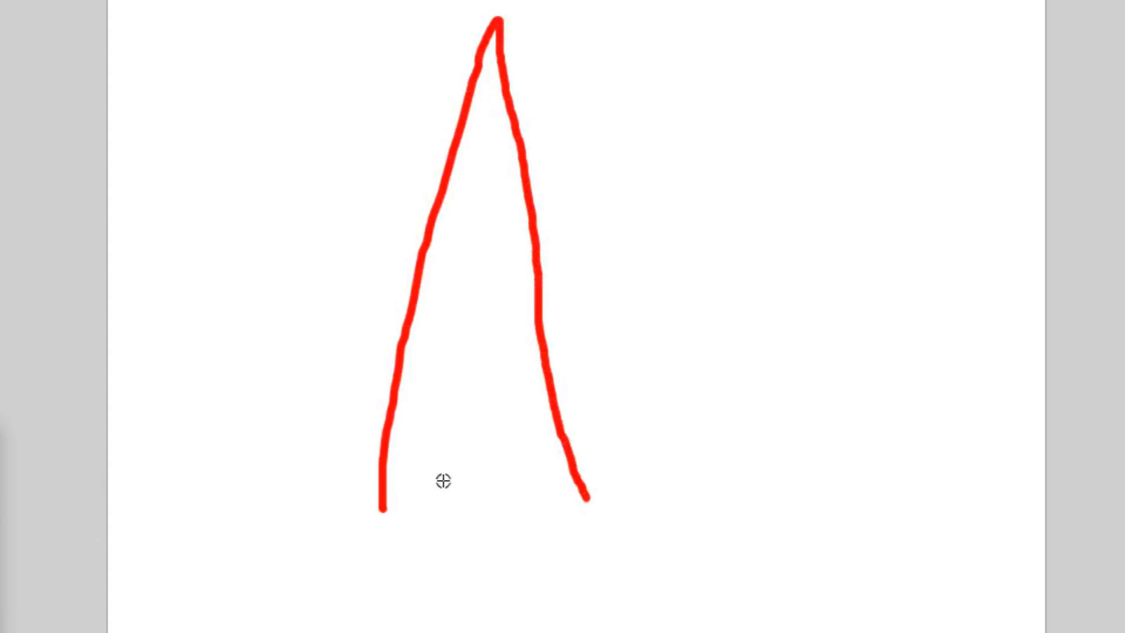
pyautogui.moveTo(405, 485)
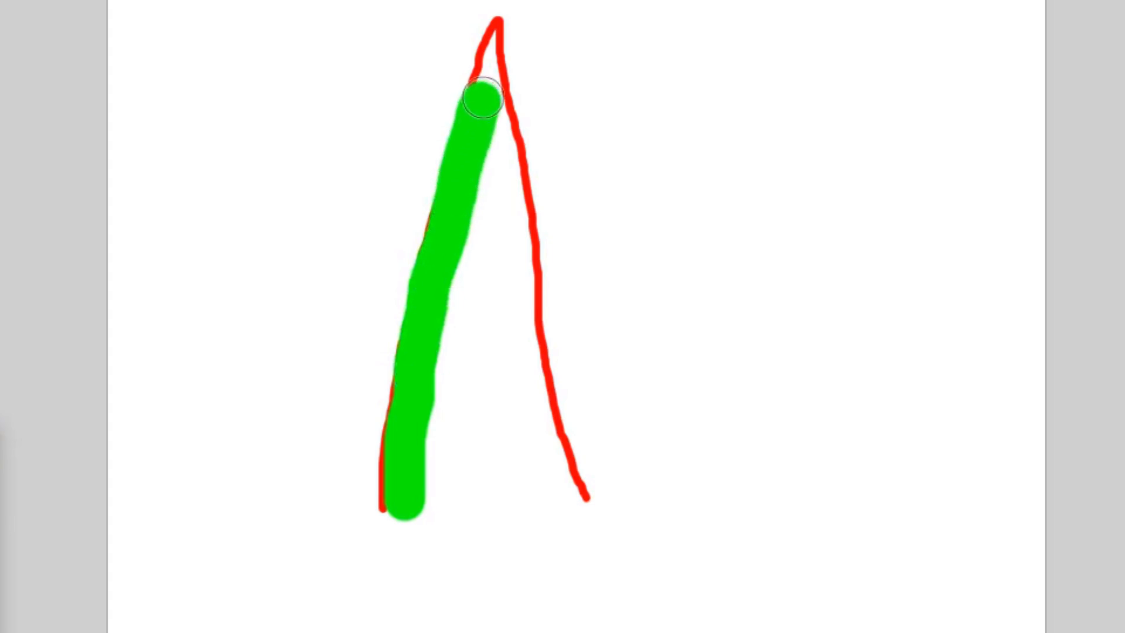
pyautogui.moveTo(484, 93)
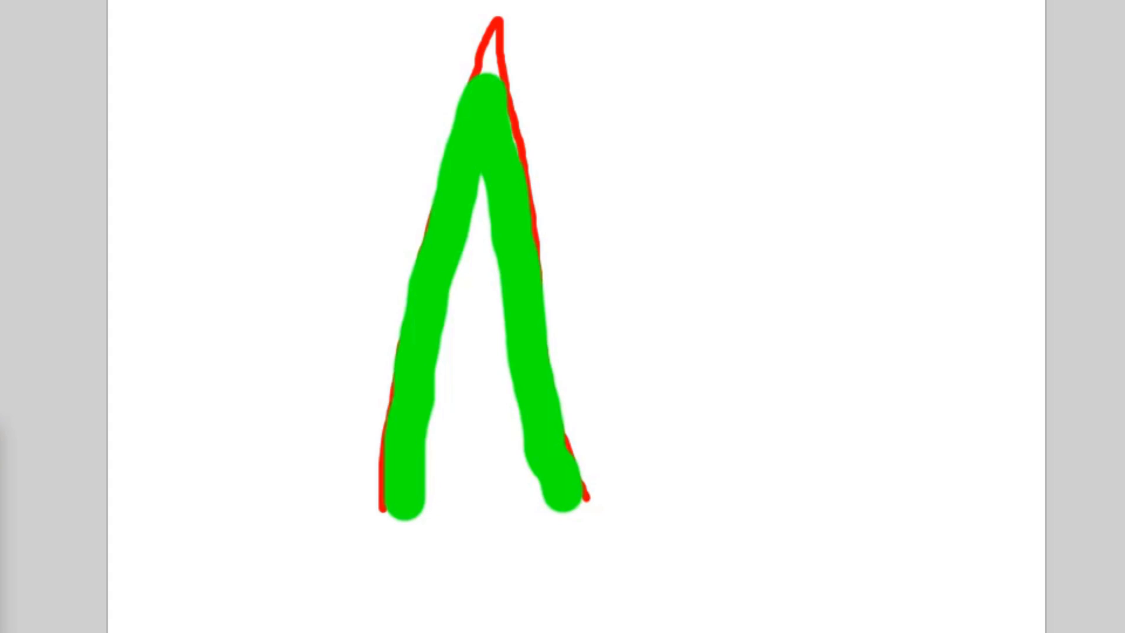
pyautogui.moveTo(437, 515)
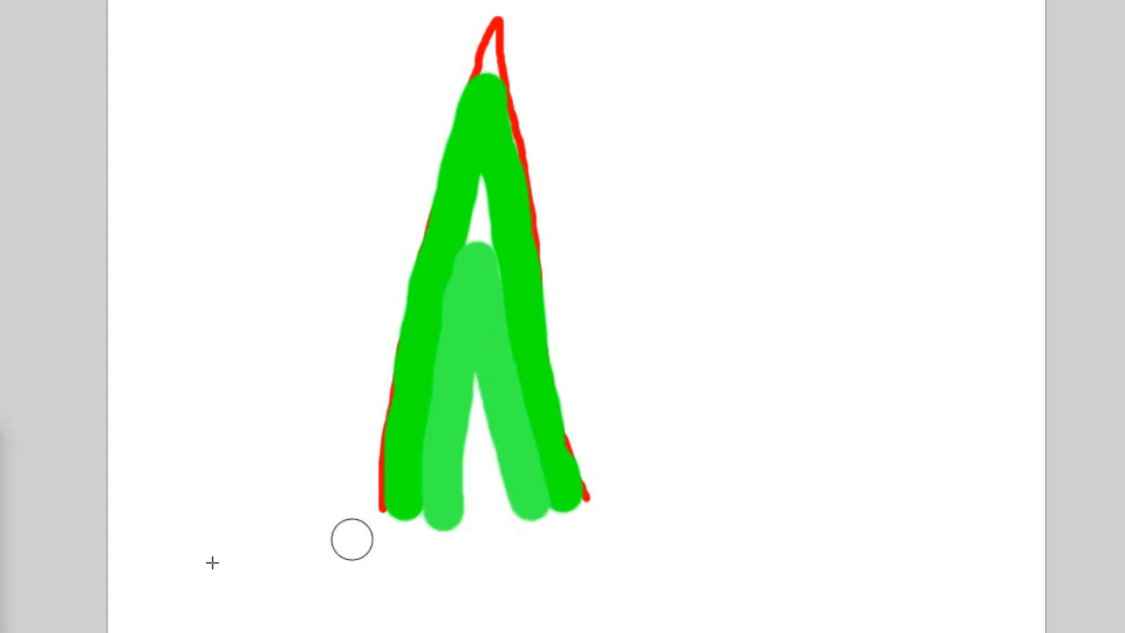
pyautogui.moveTo(566, 264)
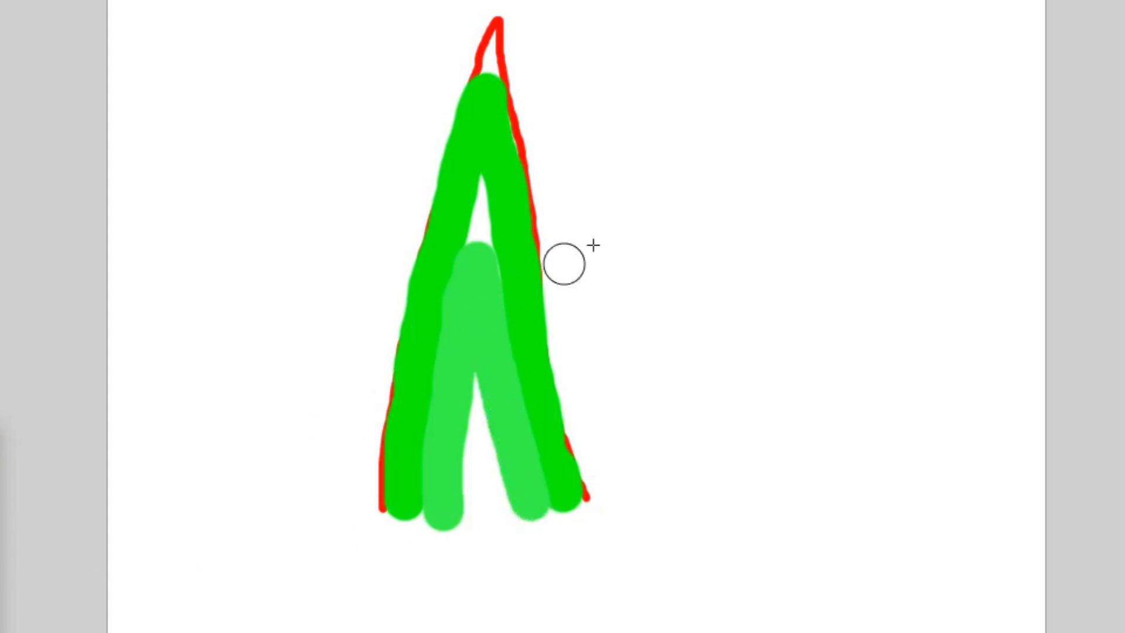
pyautogui.moveTo(527, 193)
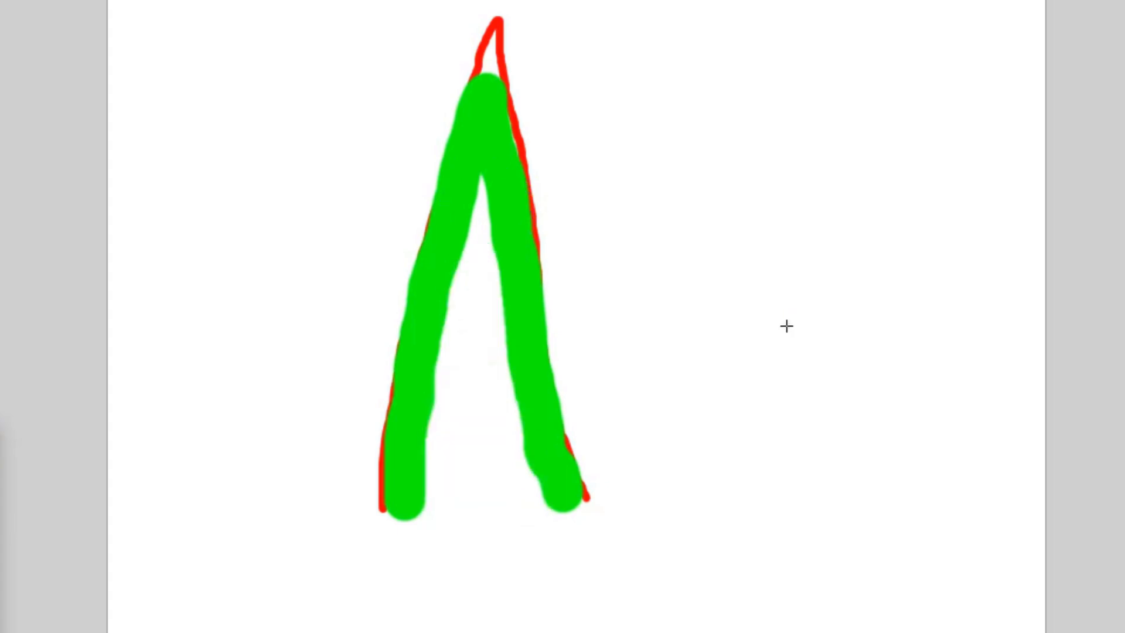
pyautogui.moveTo(461, 468)
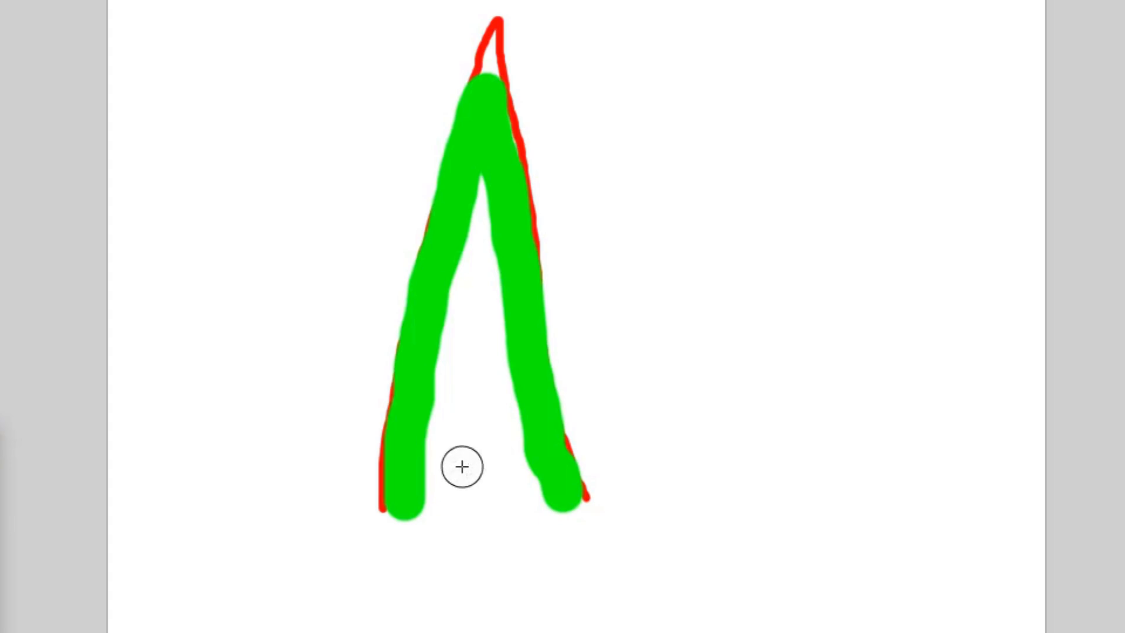
pyautogui.moveTo(55, 608)
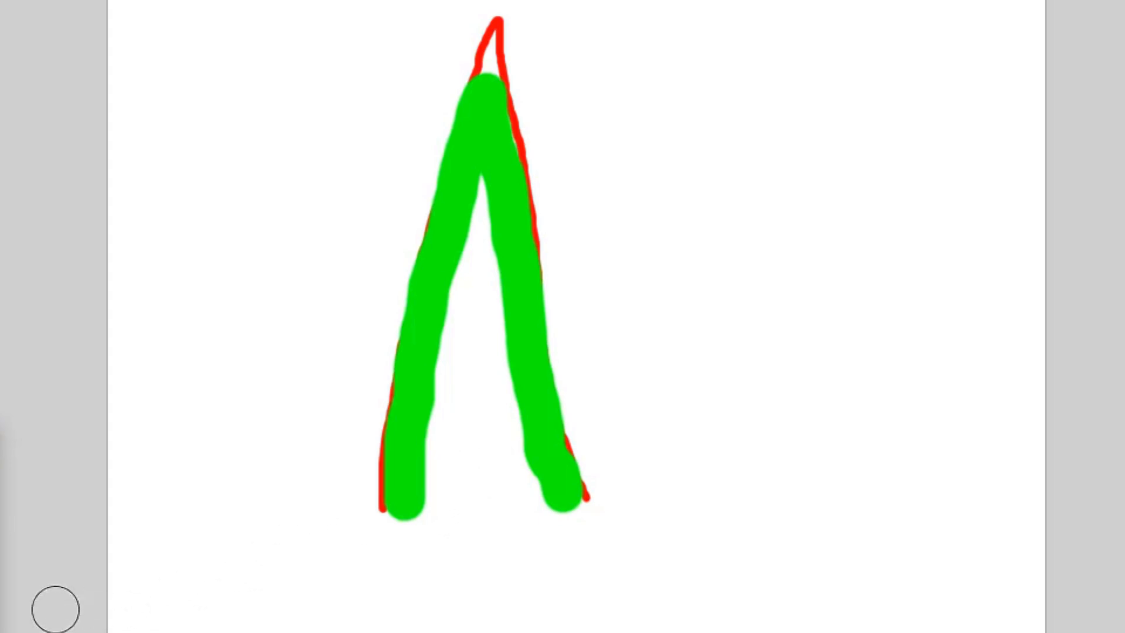
pyautogui.moveTo(443, 513)
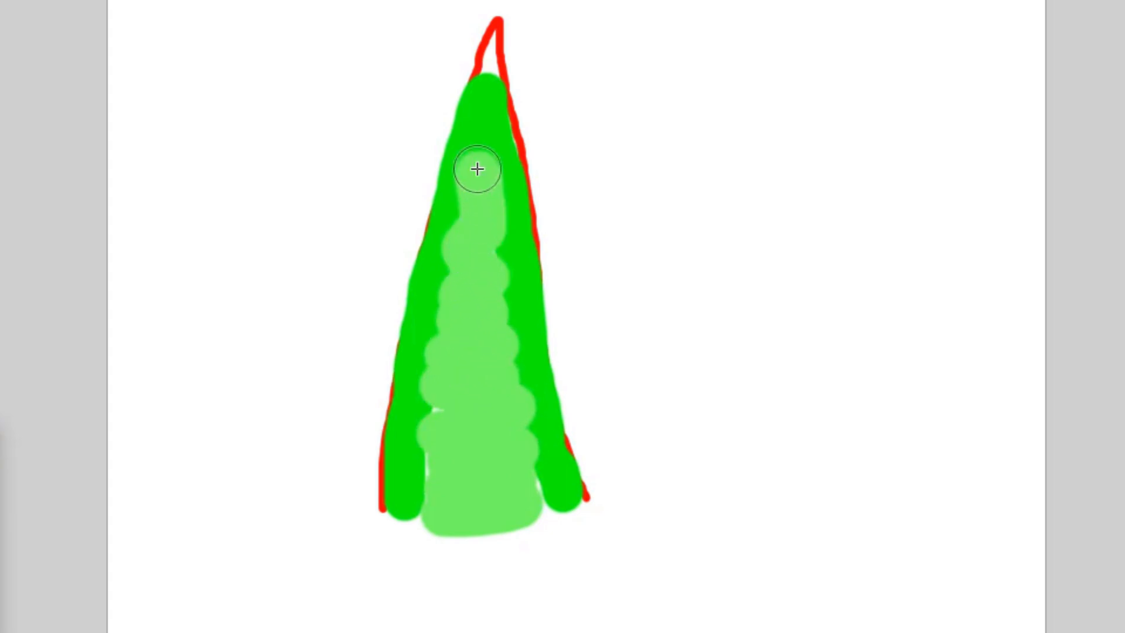
pyautogui.moveTo(561, 556)
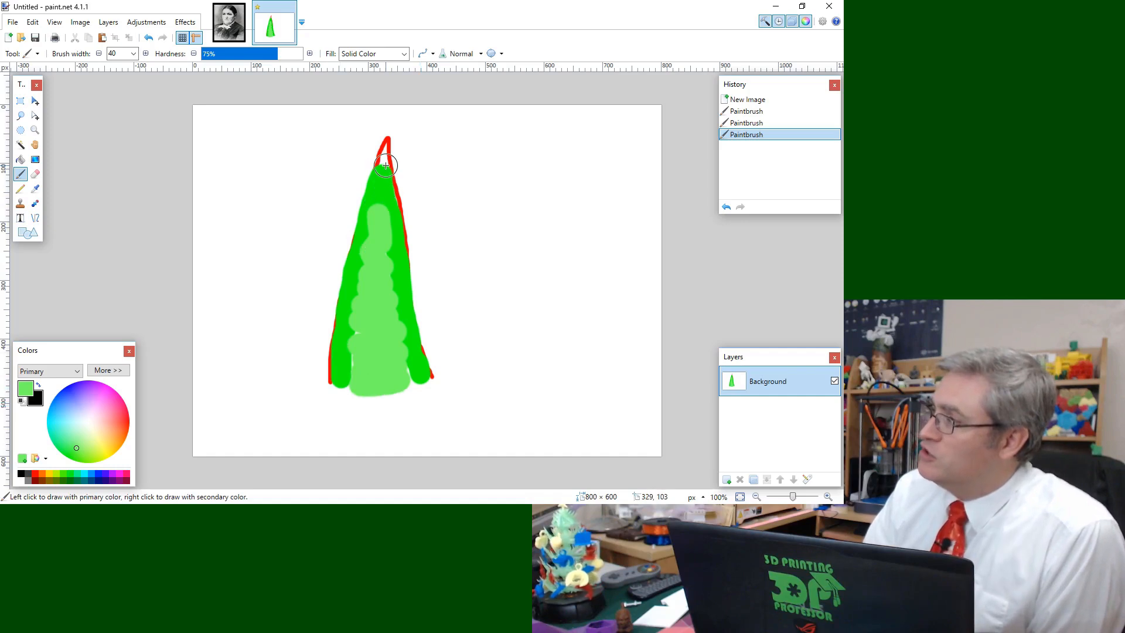
pyautogui.moveTo(373, 244)
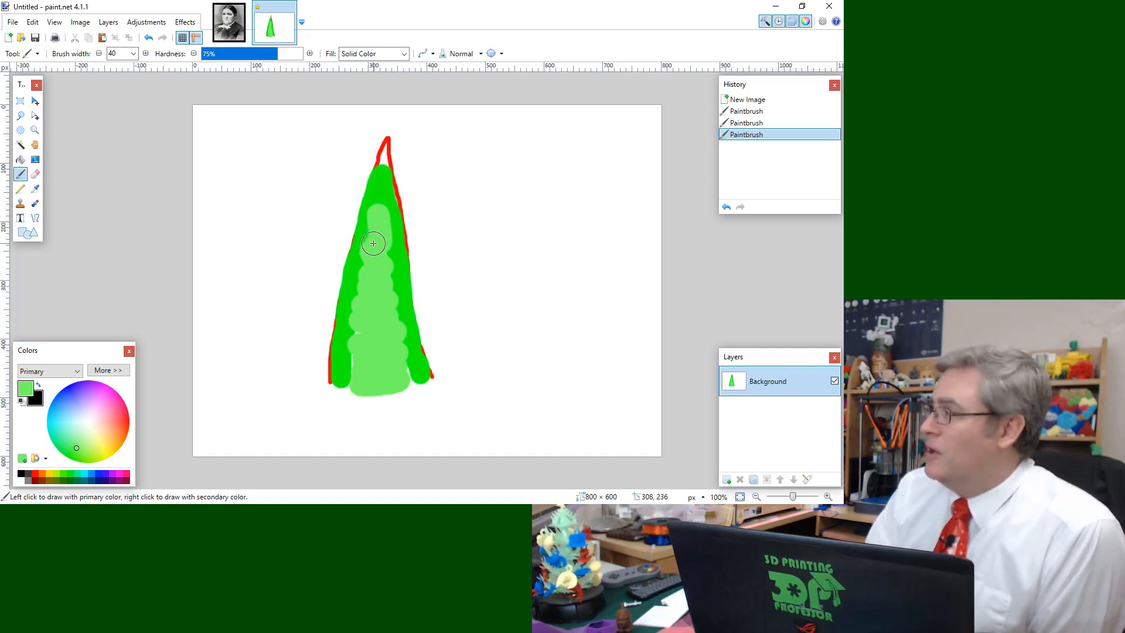
pyautogui.moveTo(385, 249)
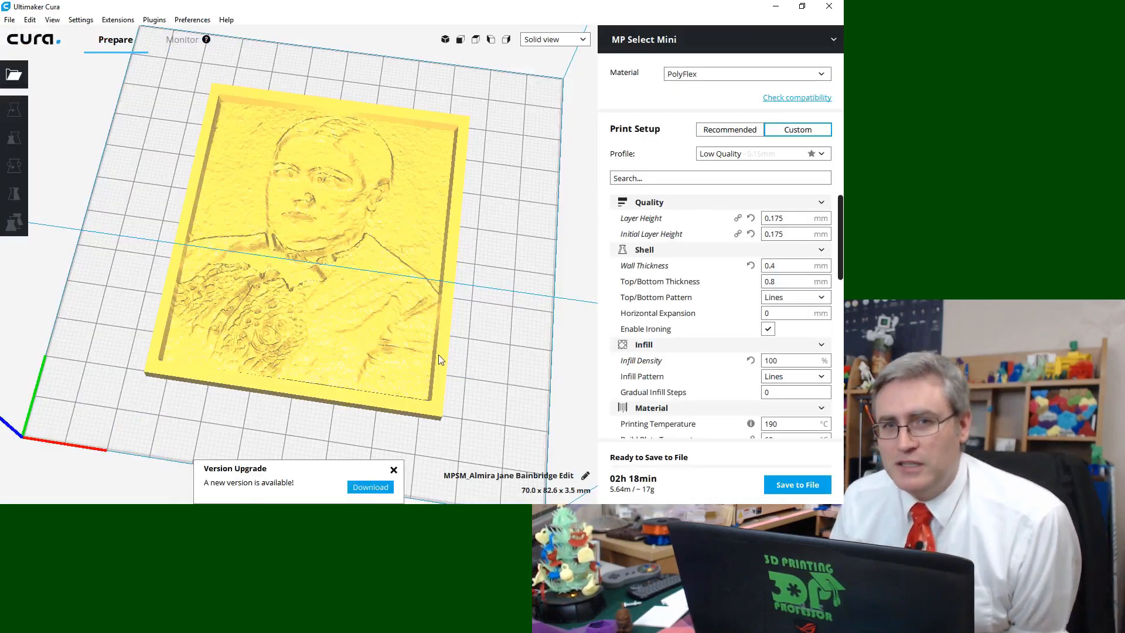
pyautogui.moveTo(438, 362)
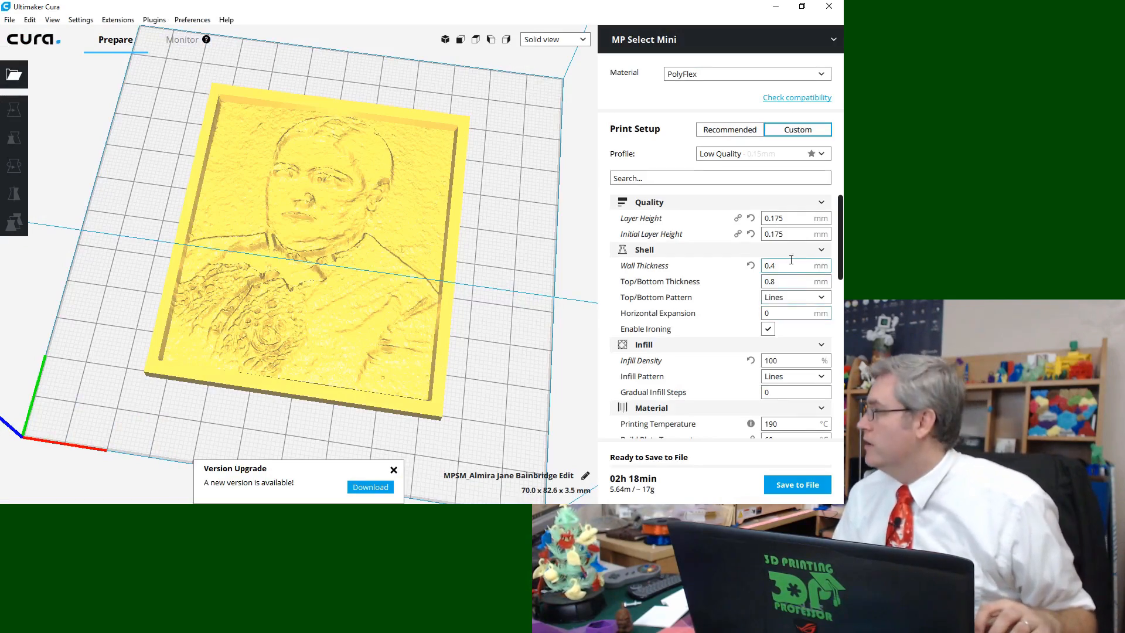
pyautogui.moveTo(750, 266)
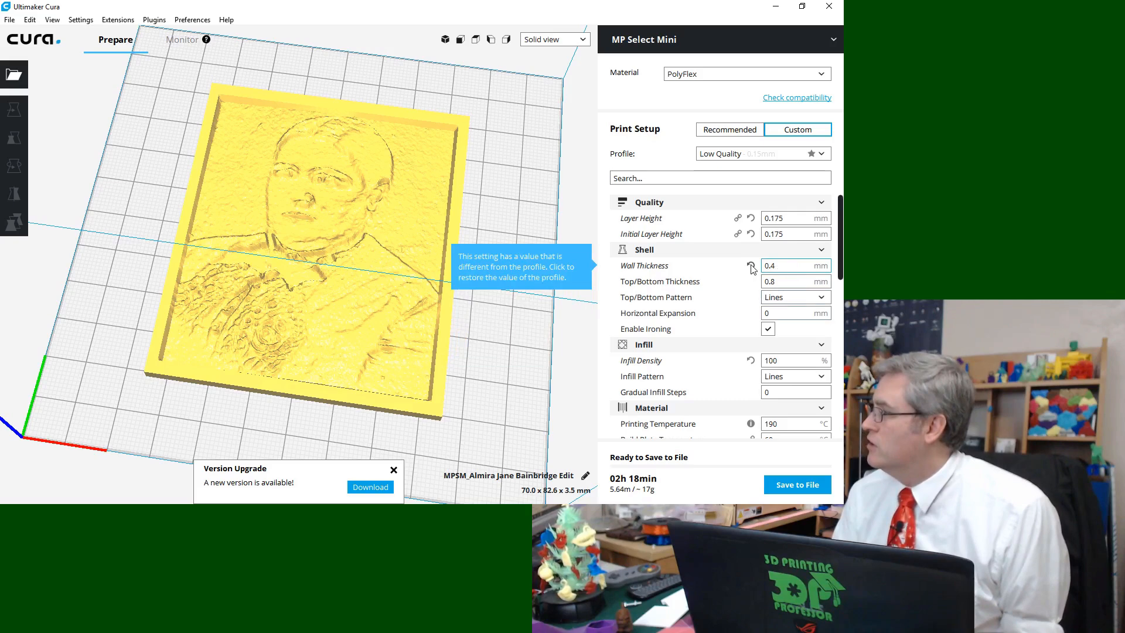
pyautogui.click(788, 266)
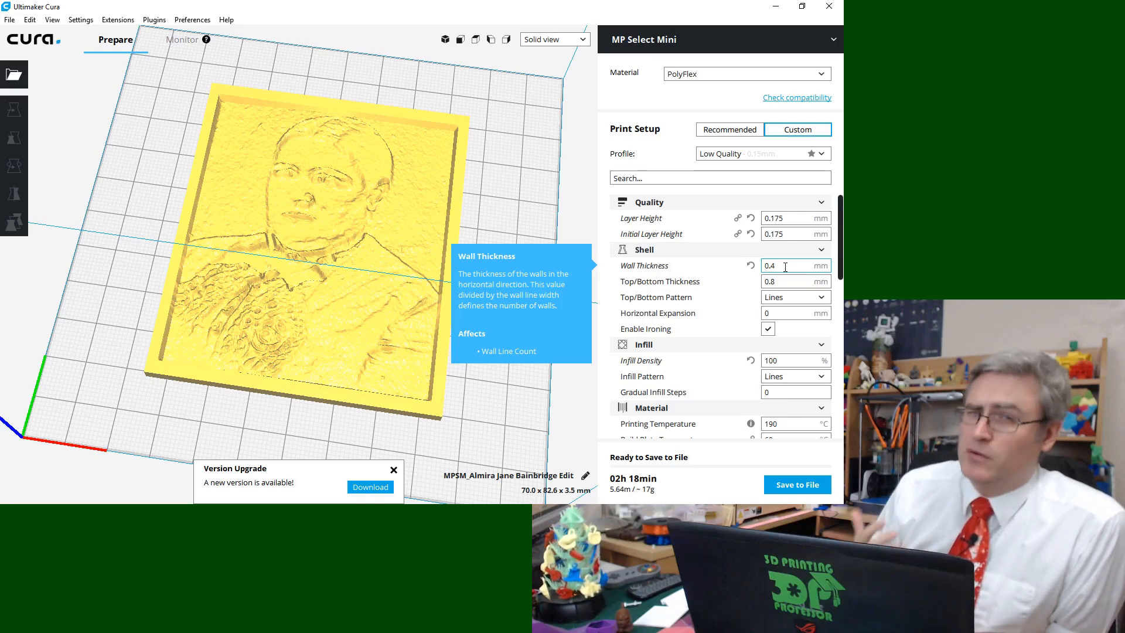
pyautogui.moveTo(756, 270)
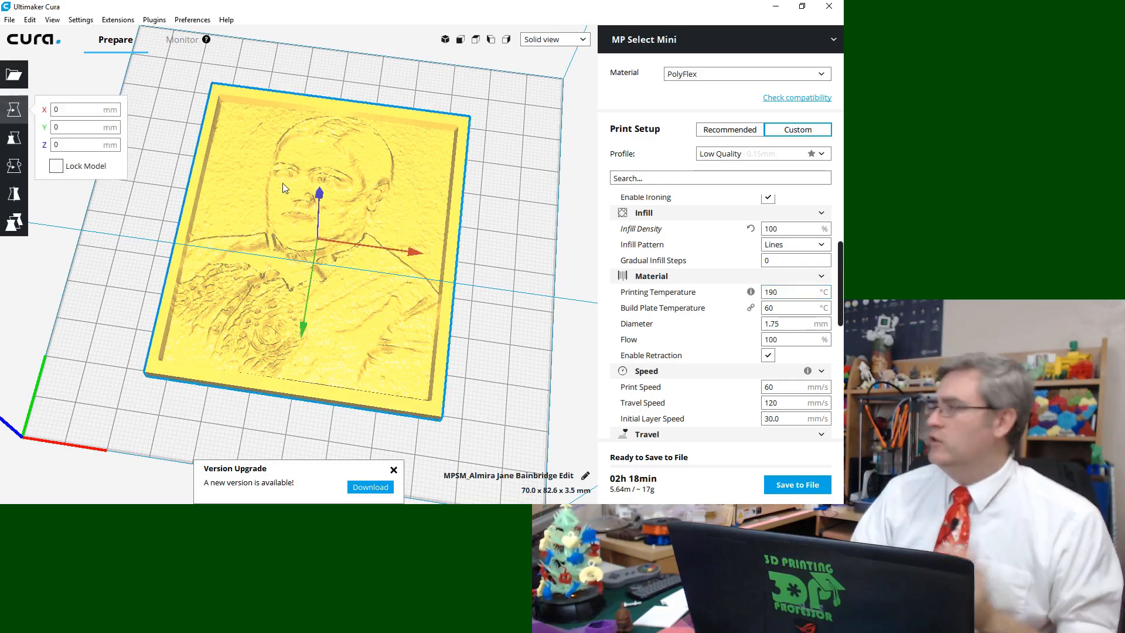
pyautogui.click(14, 165)
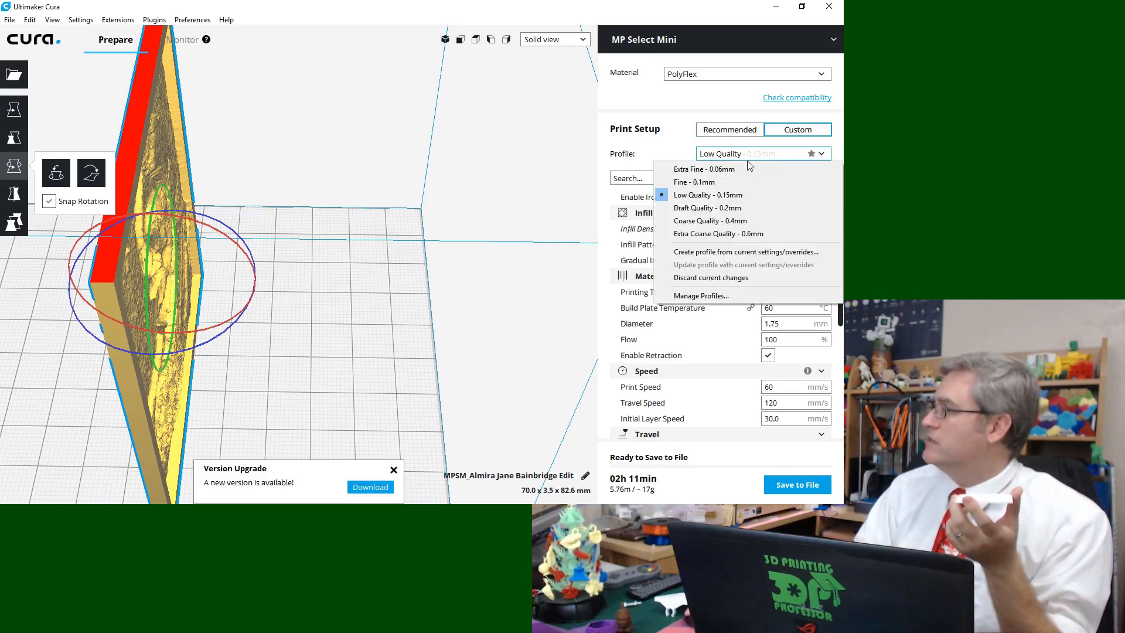
pyautogui.moveTo(717, 169)
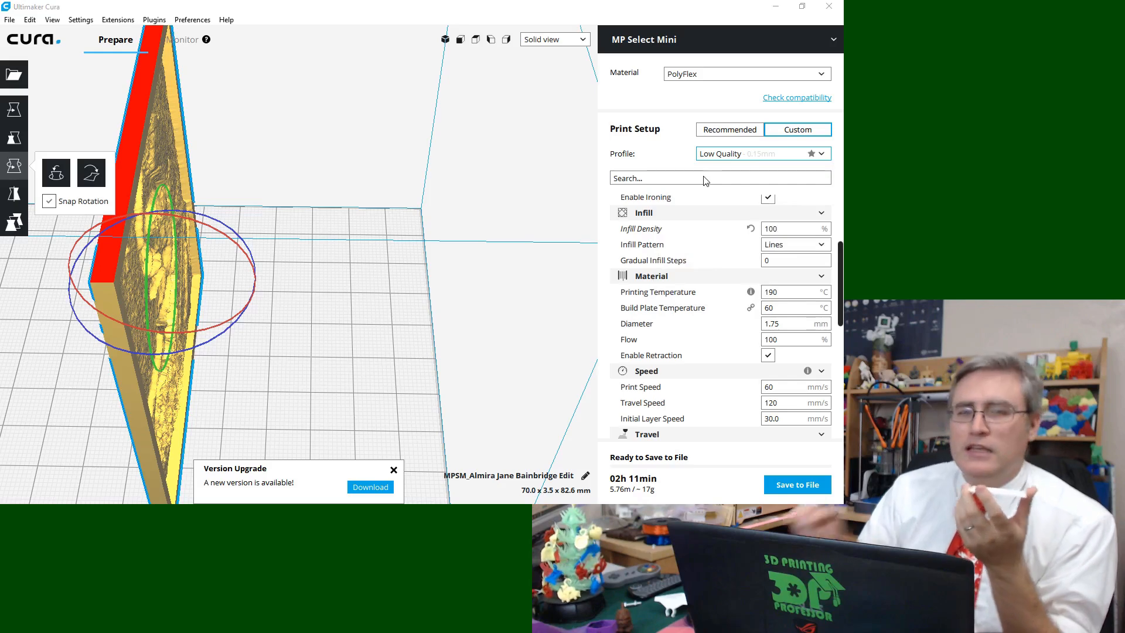
# - Apply the Extra Fine - 0.06mm profile, resetting infill to 20% grid and 230°C
pyautogui.click(757, 152)
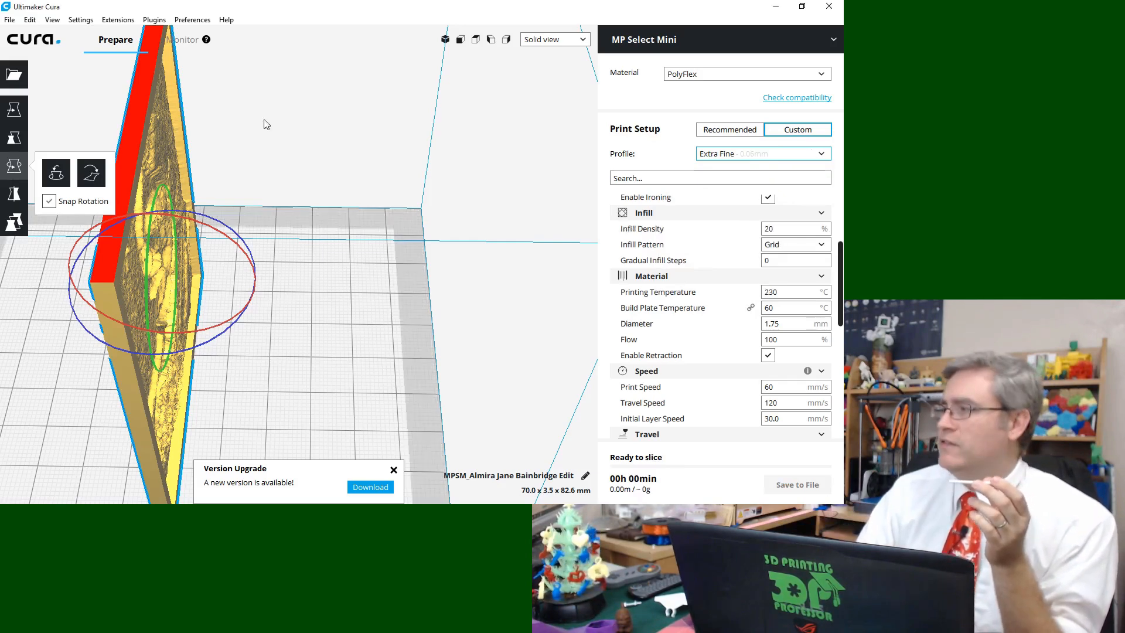
pyautogui.click(766, 197)
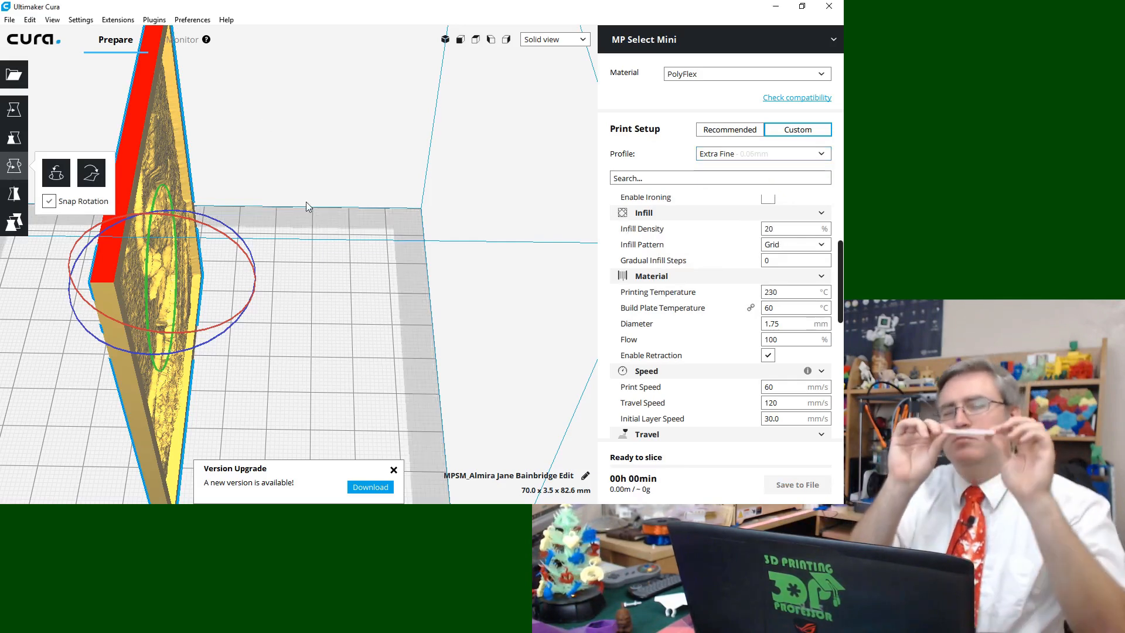